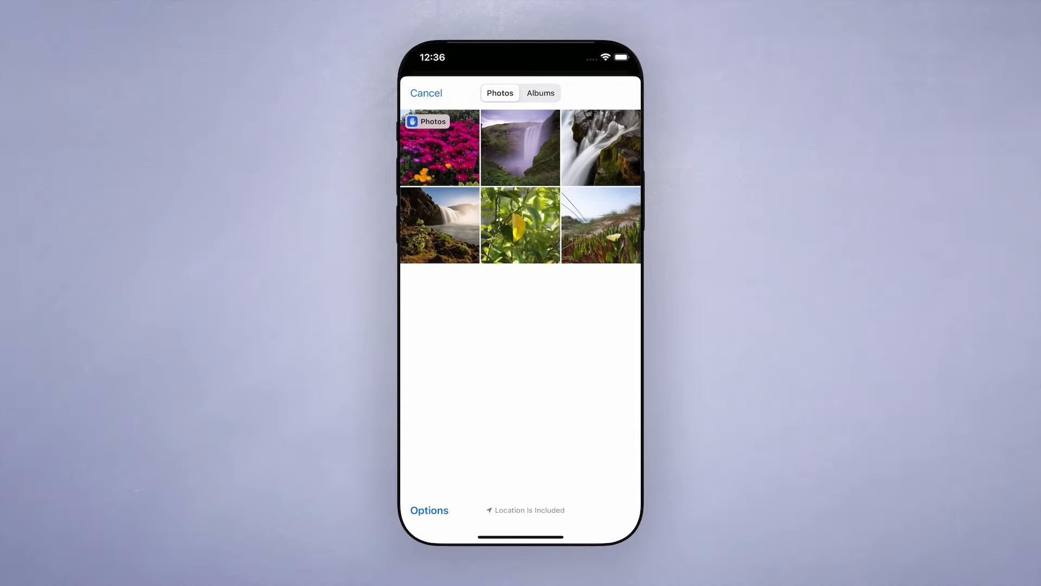
Step: Choose the rushing waterfall photo so it previews on the Upload page, and type a caption
click(601, 147)
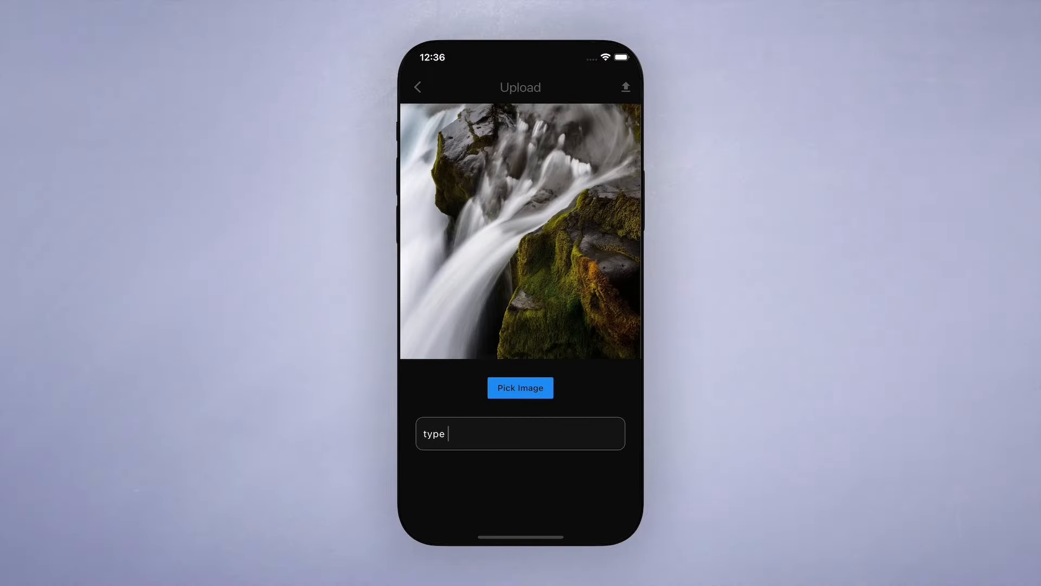
text(caption....)
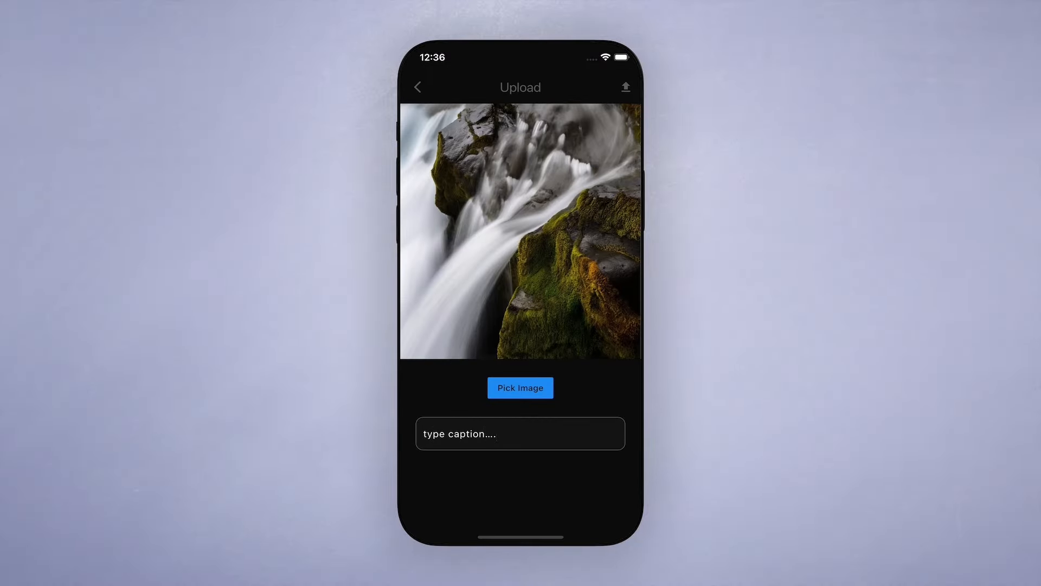
click(624, 87)
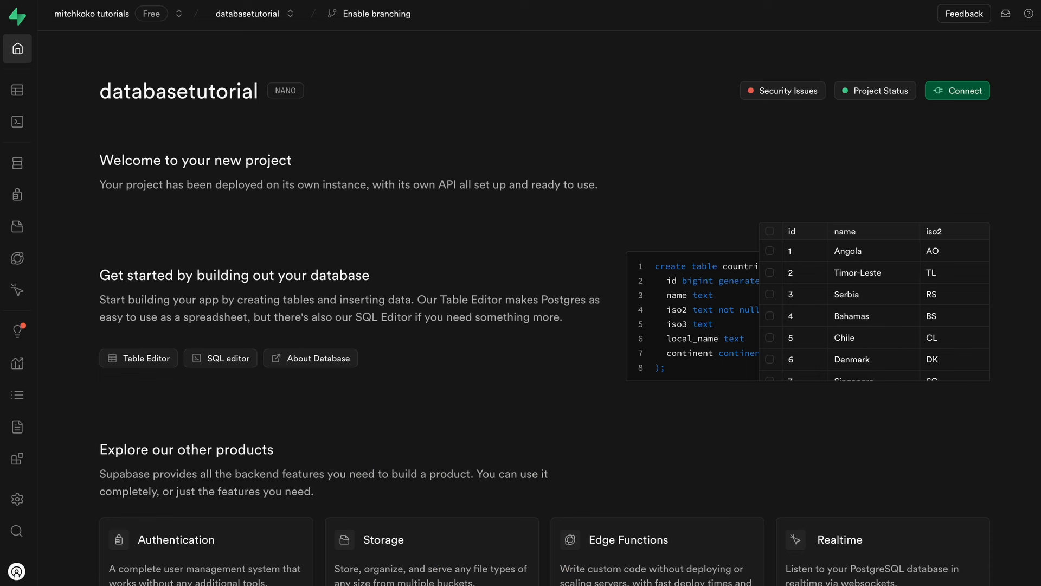
mouse_move(82, 64)
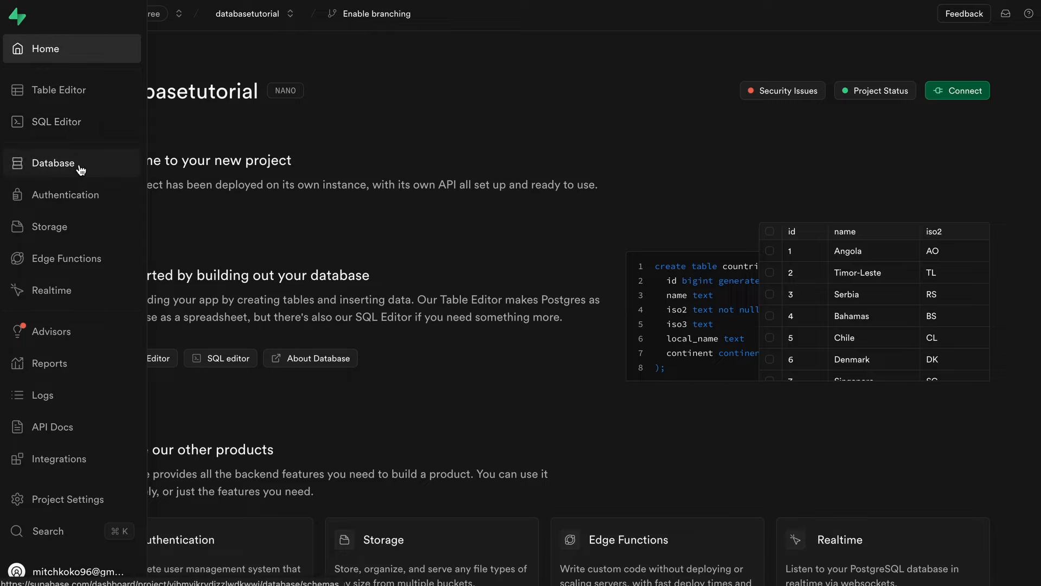
Step: Under Storage, add a bucket named 'images' with Public bucket switched on, and save it
click(48, 226)
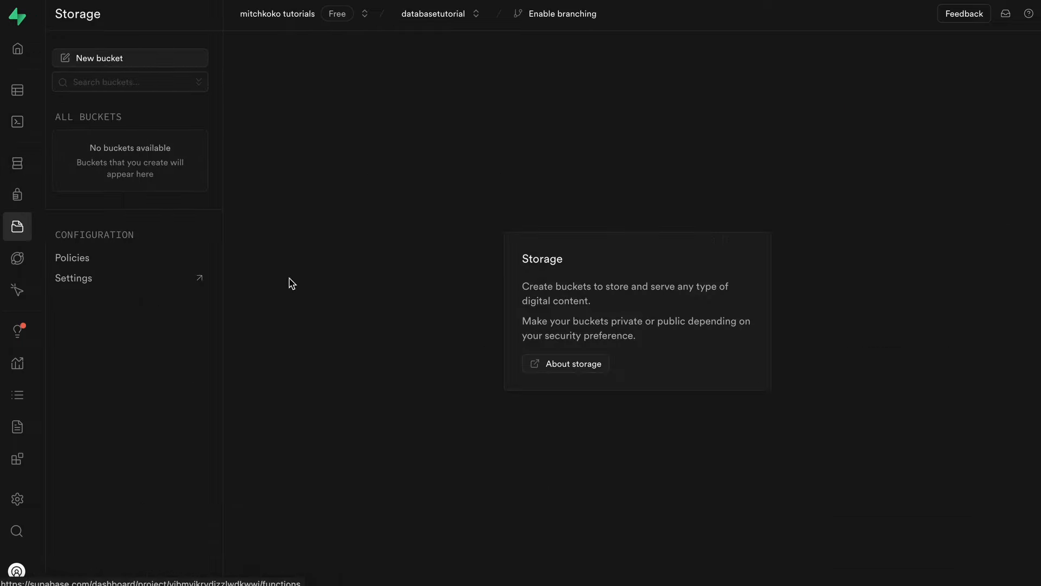
mouse_move(158, 70)
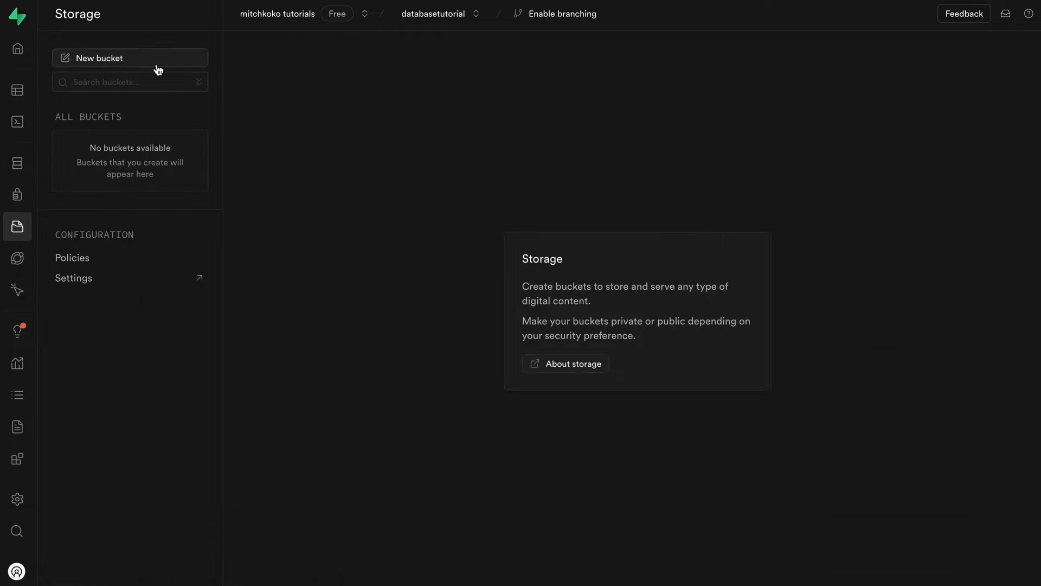
text(im)
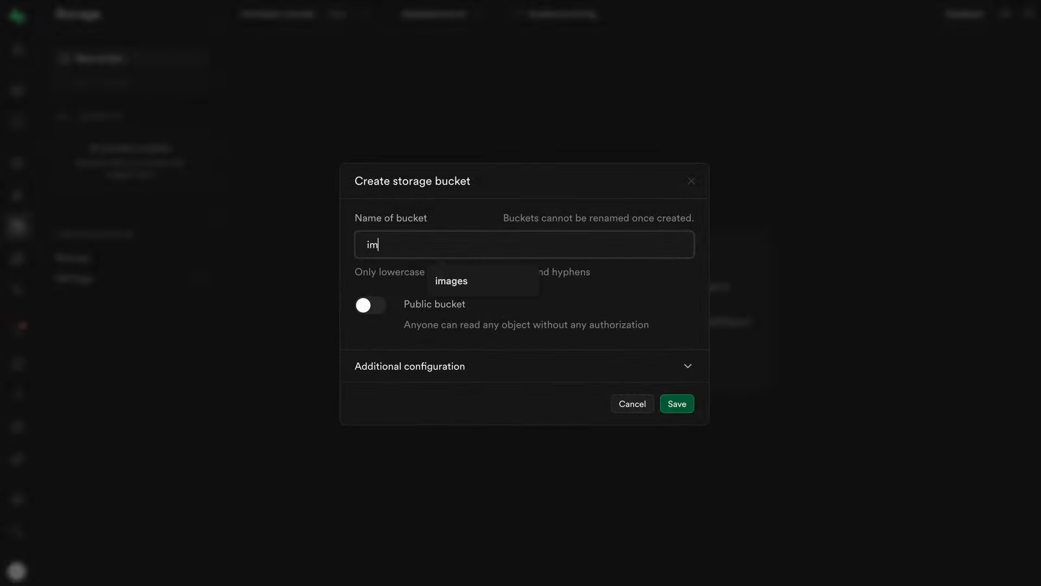
click(451, 280)
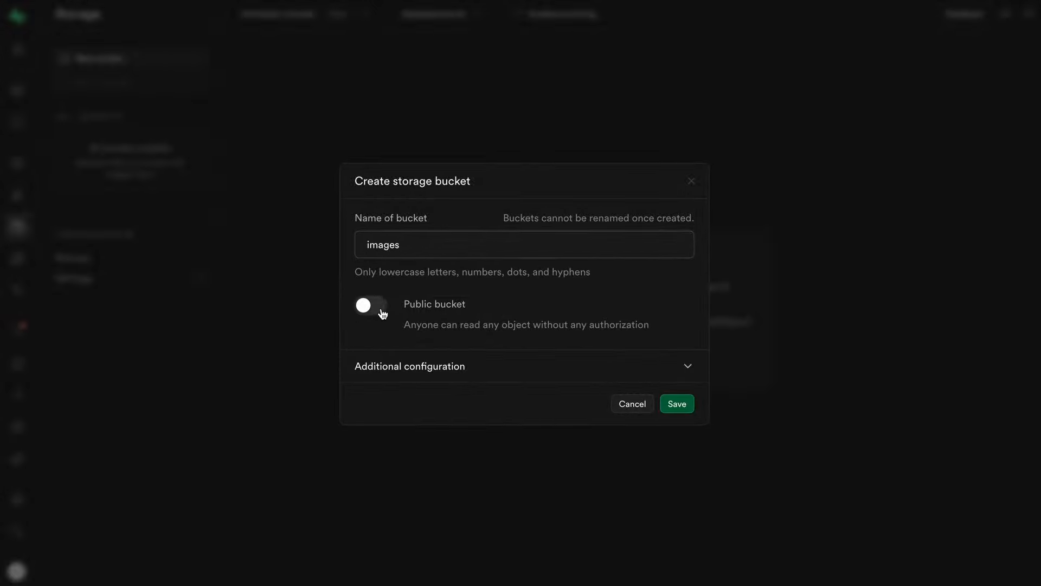
click(370, 305)
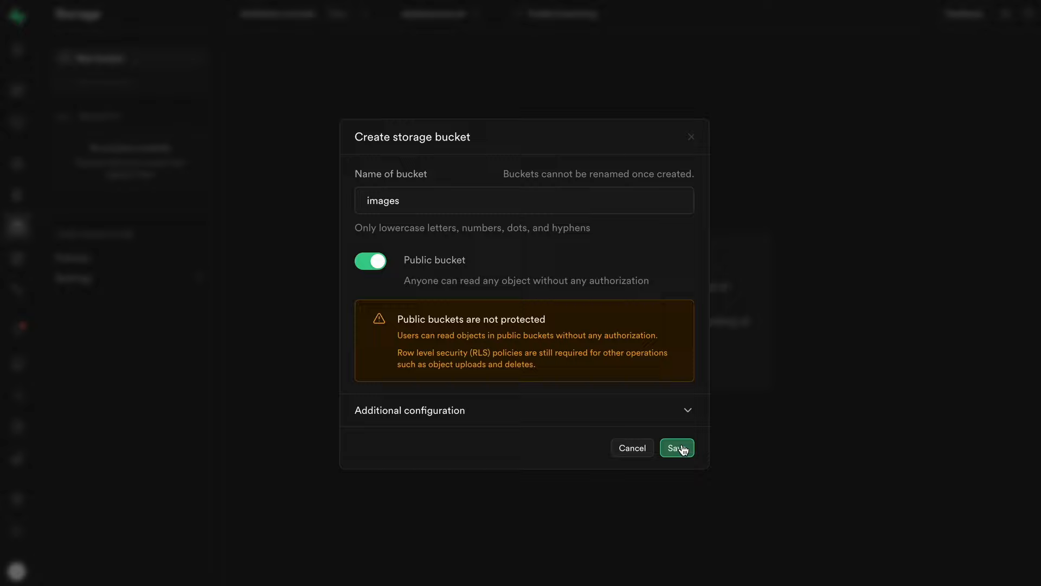
click(676, 448)
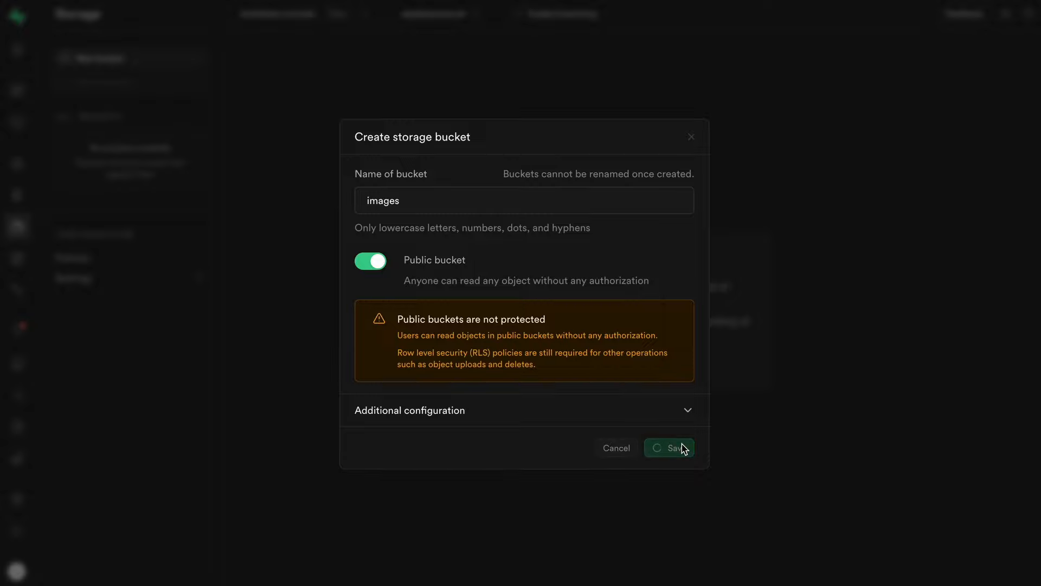
click(668, 447)
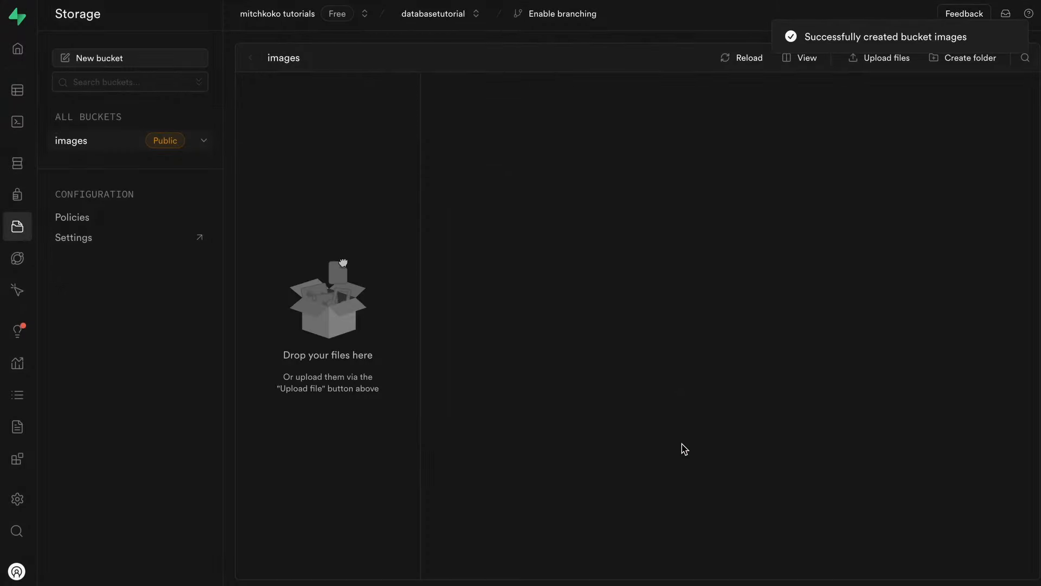
mouse_move(149, 193)
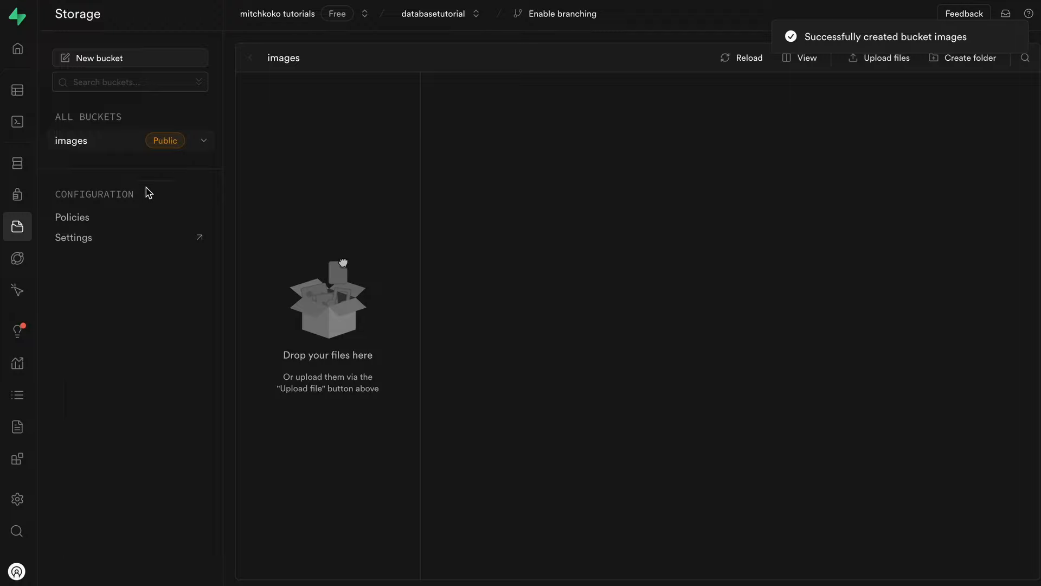
Step: Create a fully custom policy 'Users can upload an image' allowing INSERT on images, reviewed and saved
click(71, 217)
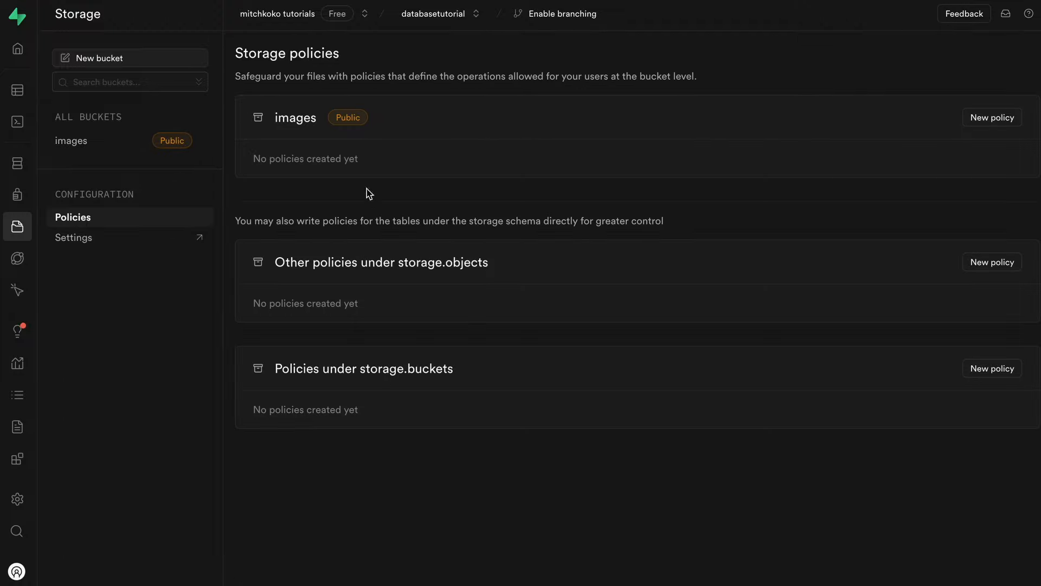
click(992, 118)
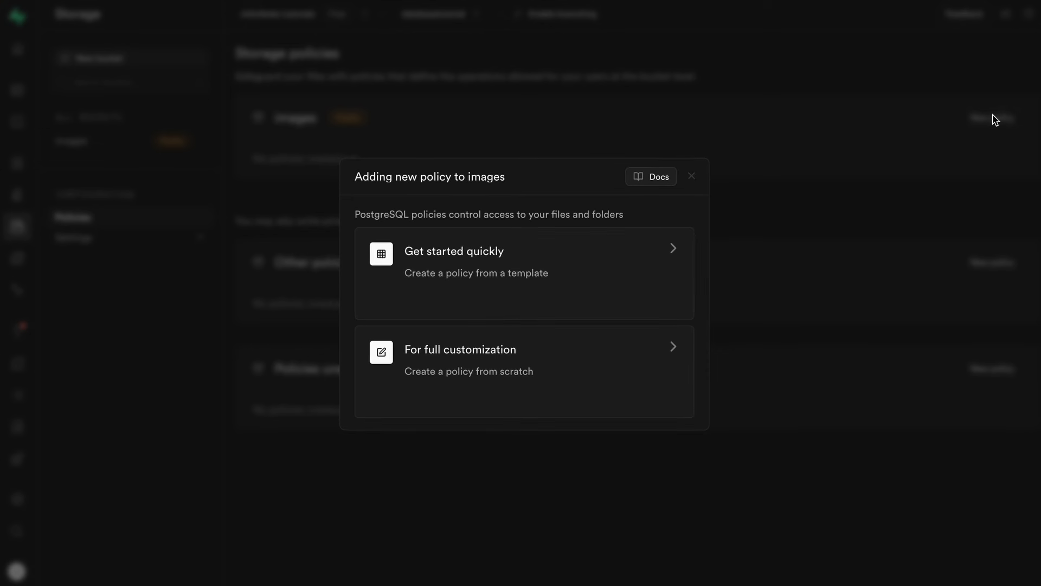
mouse_move(617, 357)
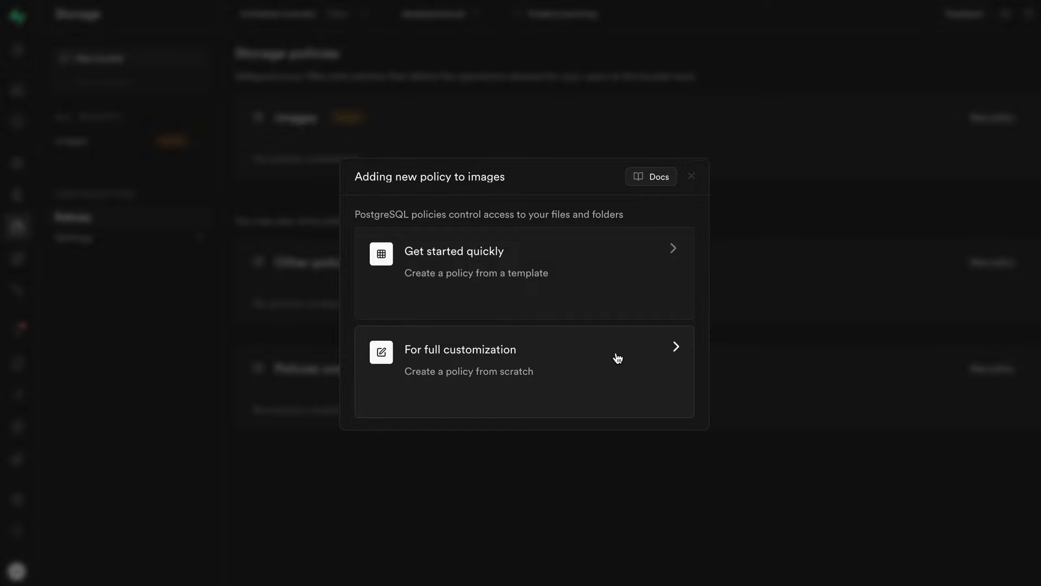
click(524, 358)
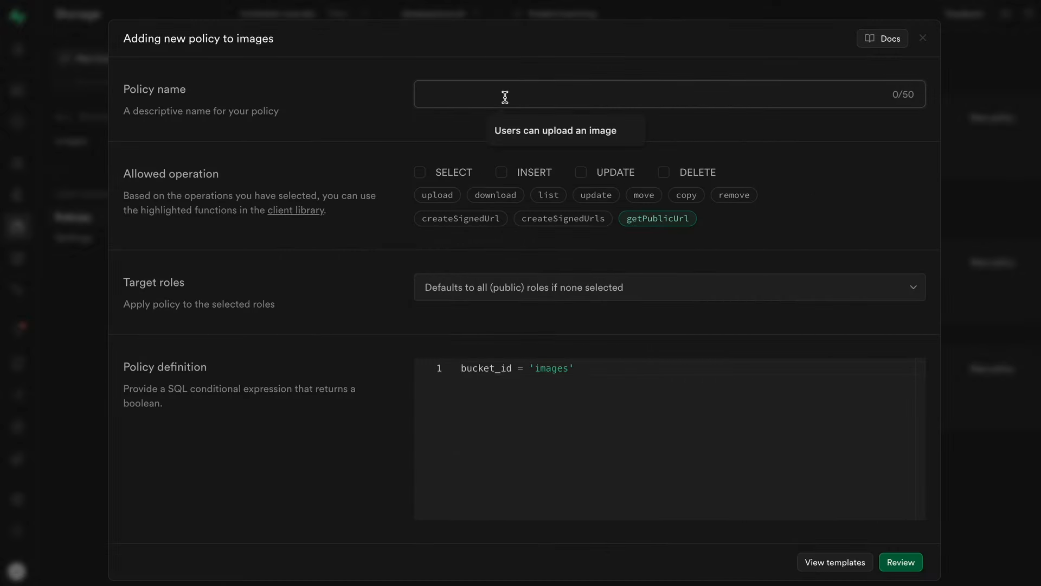
text(Users can upload in)
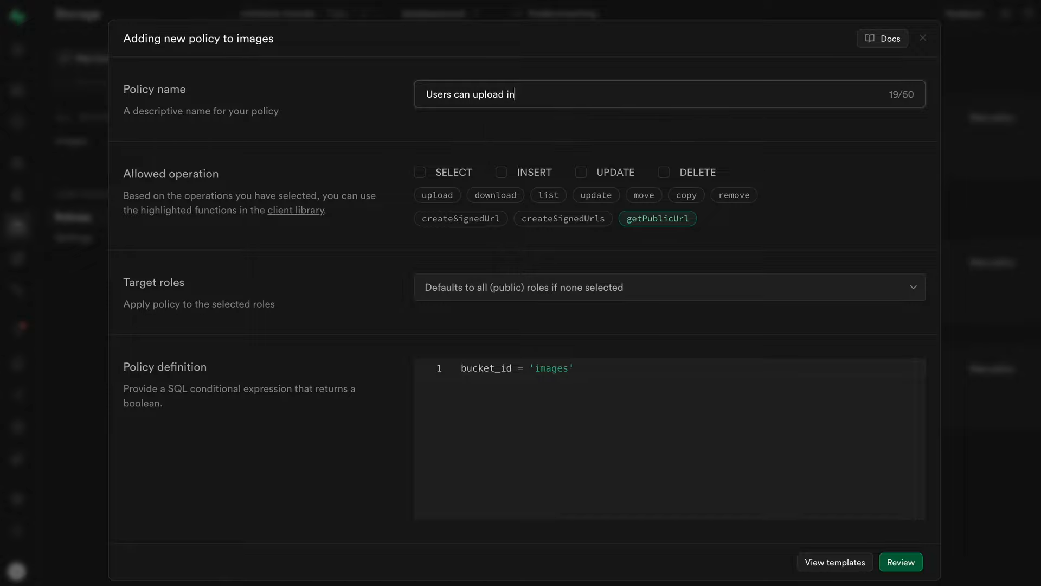
text(an image)
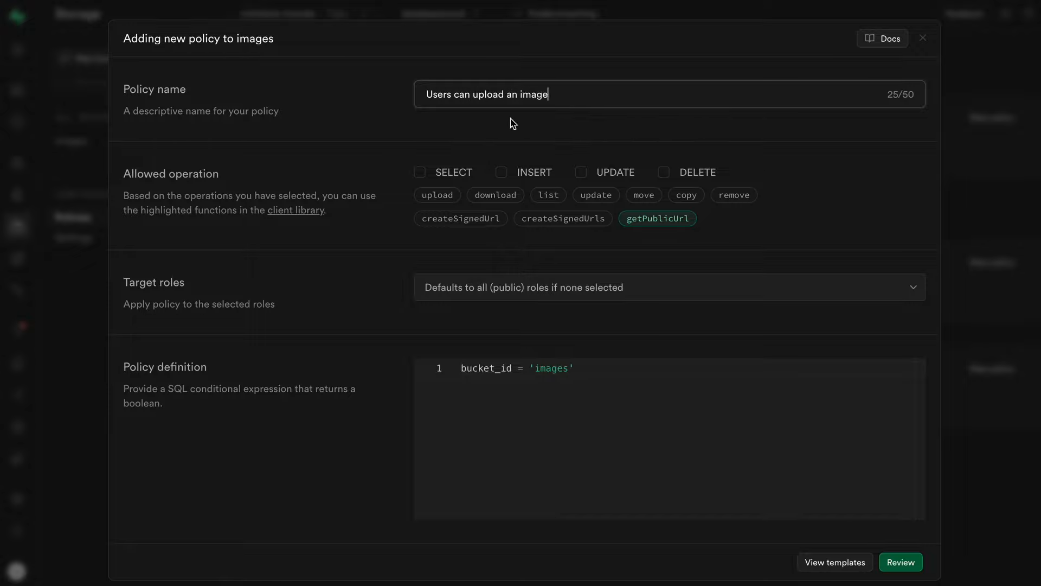
click(501, 172)
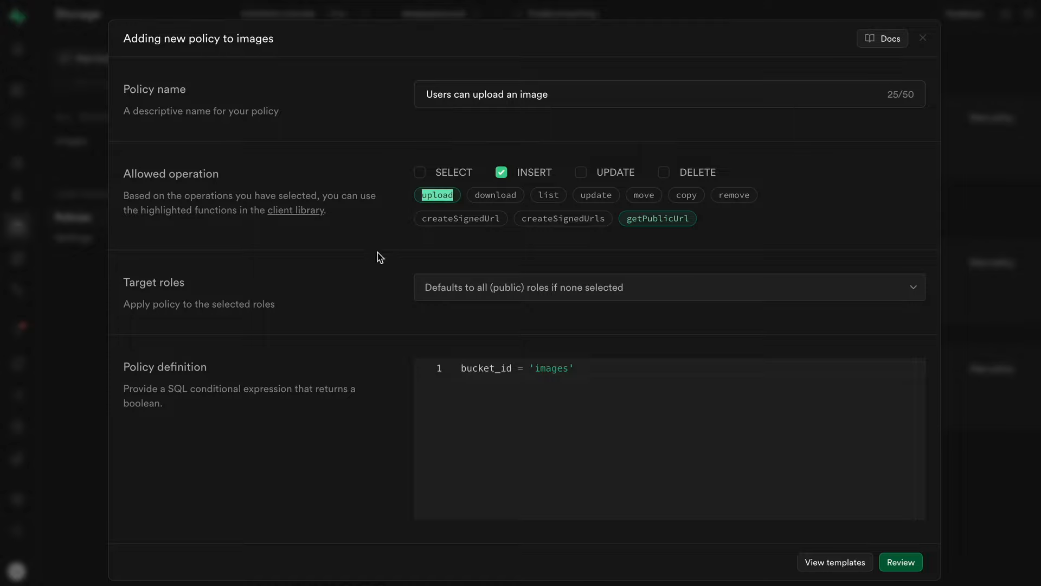
click(900, 562)
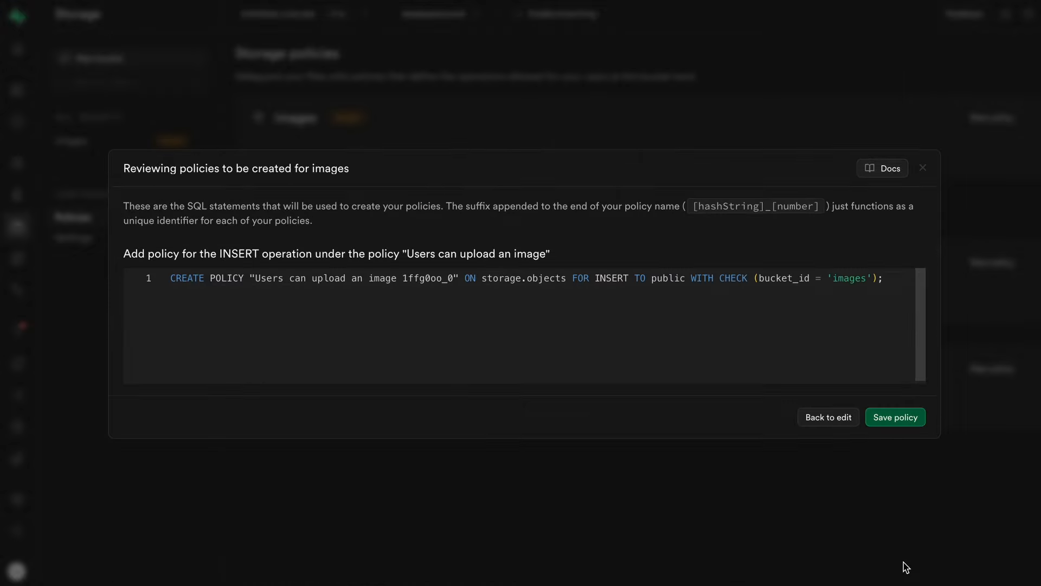
click(894, 417)
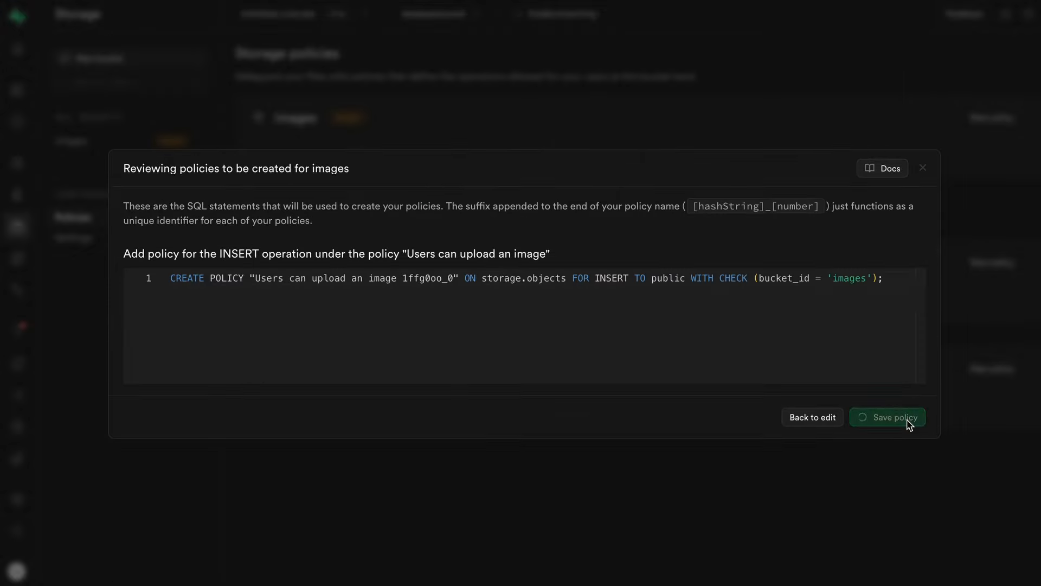
click(887, 417)
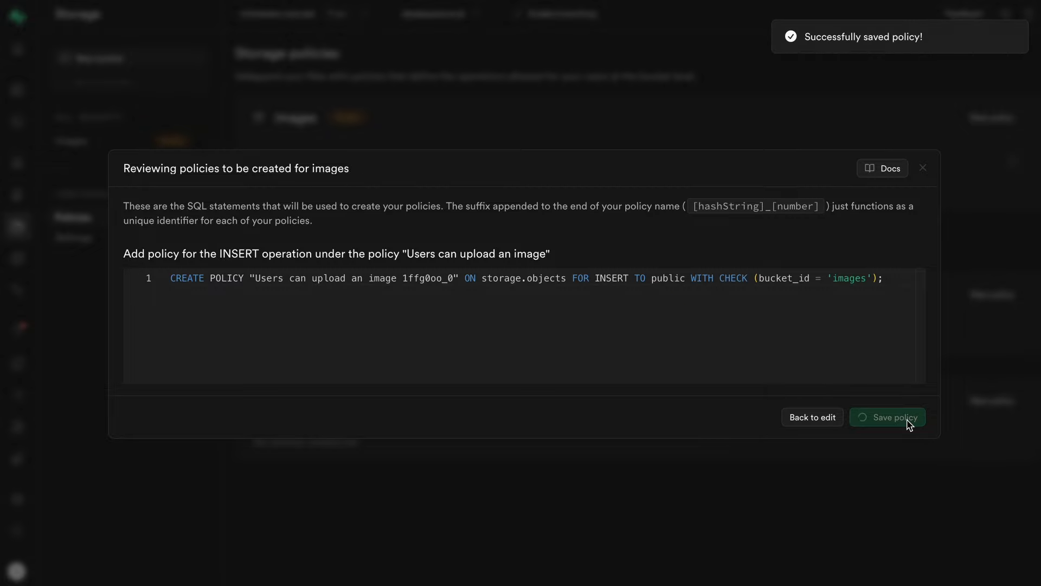
click(887, 417)
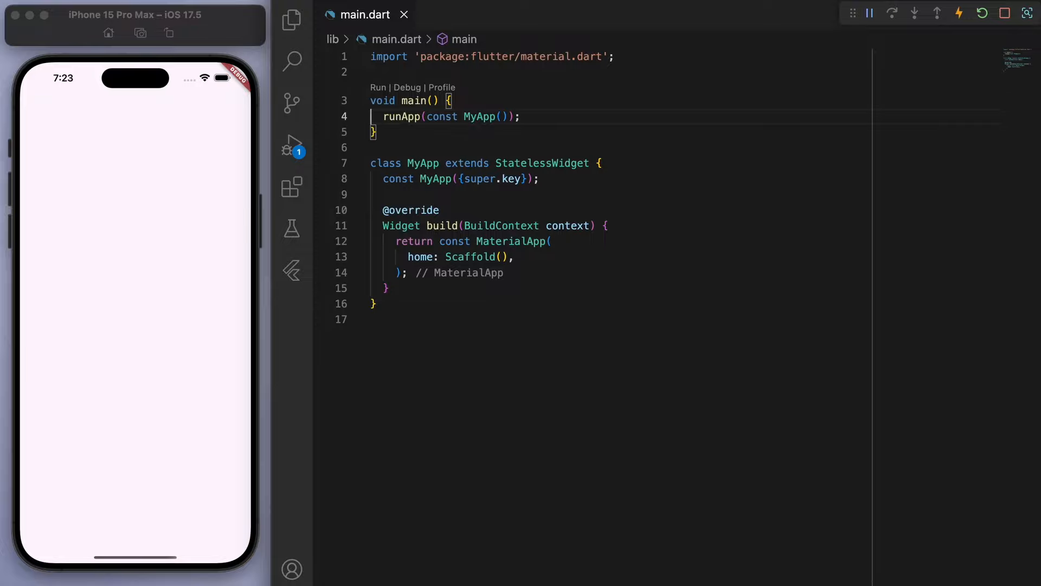
Step: In the integrated terminal, run flutter pub add for the Supabase package and image_picker
double_click(415, 101)
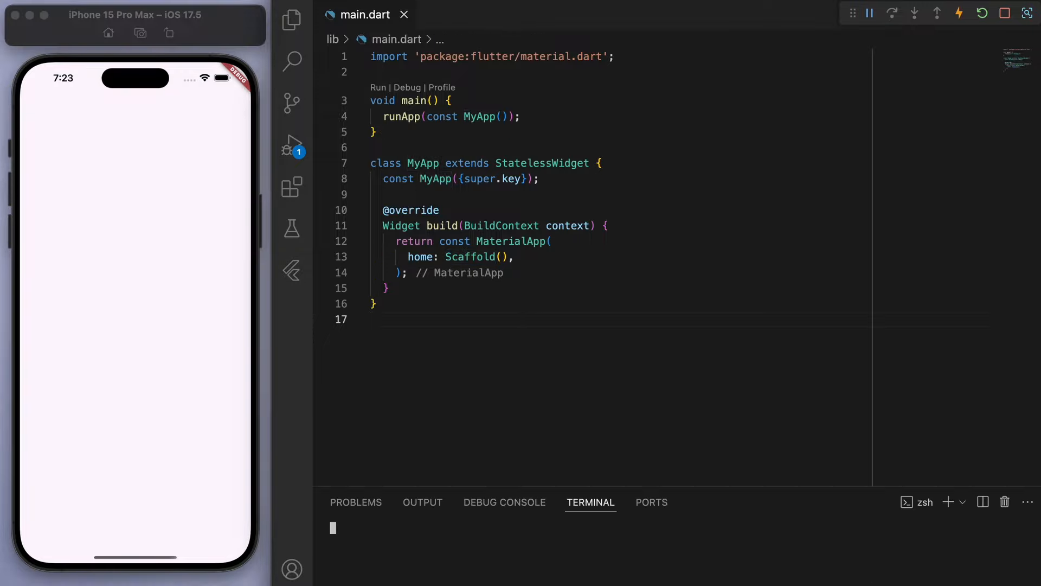
text(flutter p)
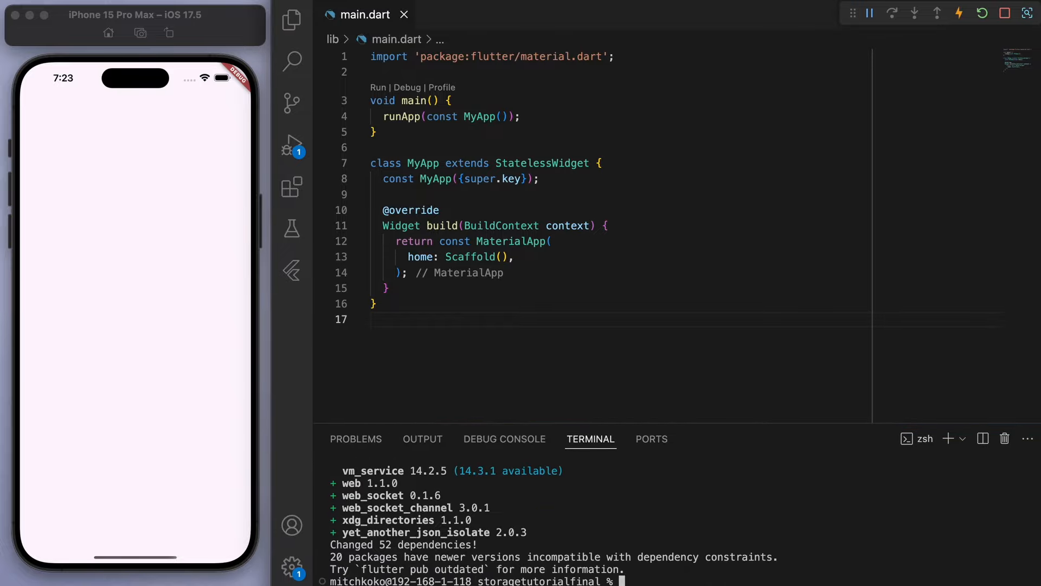
text(flutter pub add)
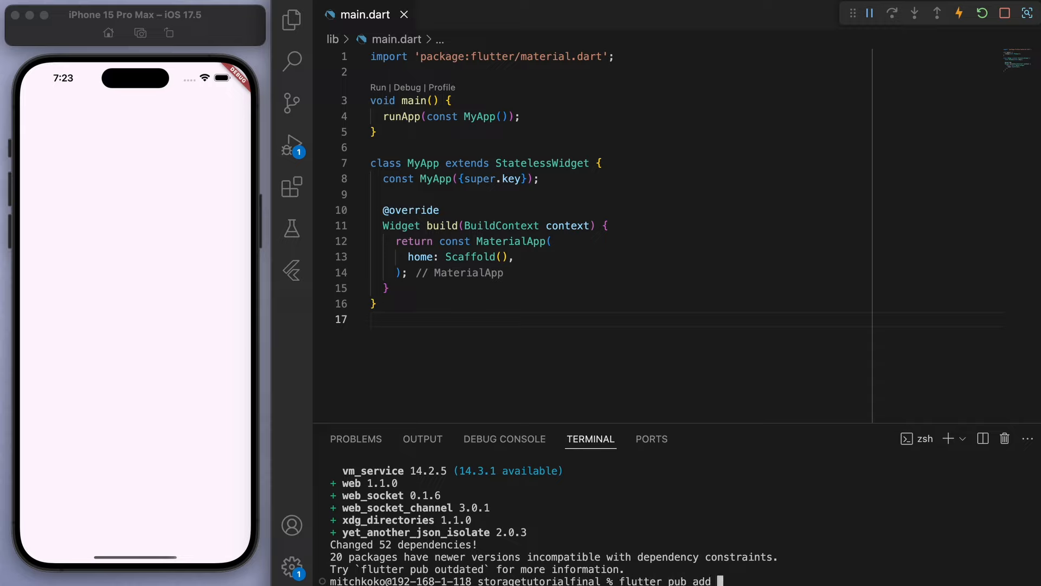
text(image picke)
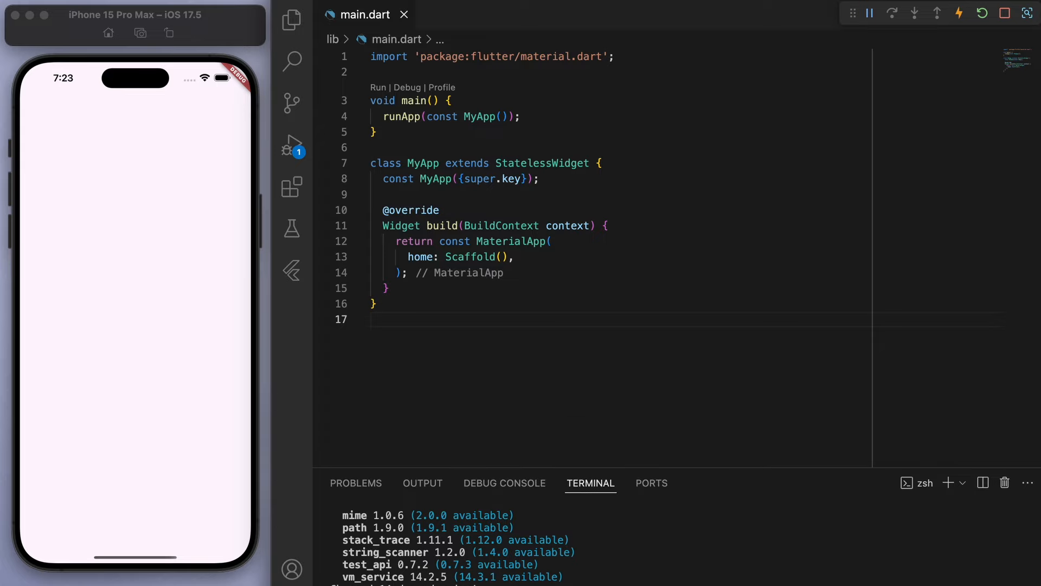
Step: Make main async and type await Supabase.initialize( with a url: argument, importing supabase_flutter
text(ase setu)
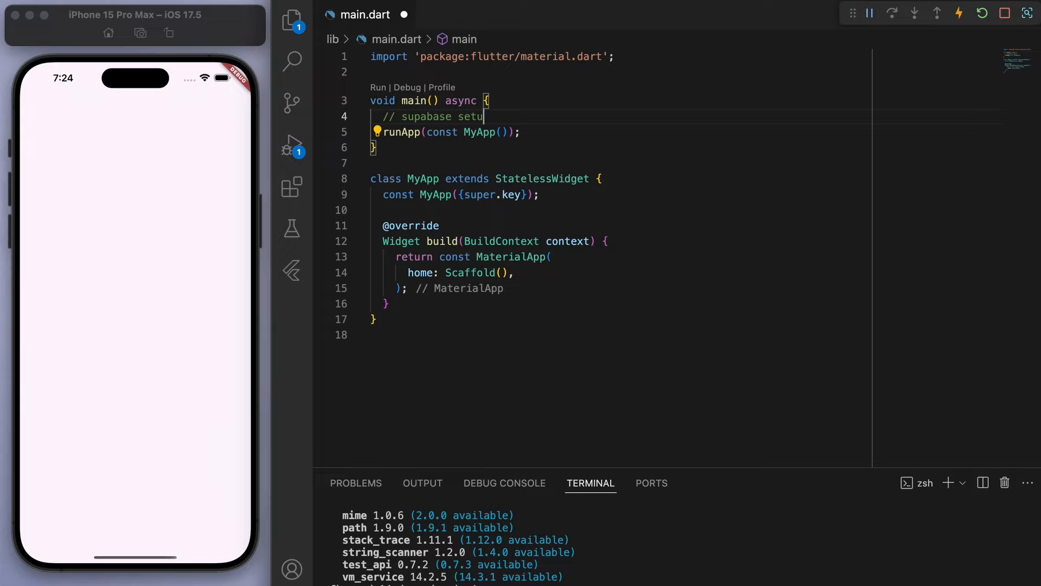
key(Enter)
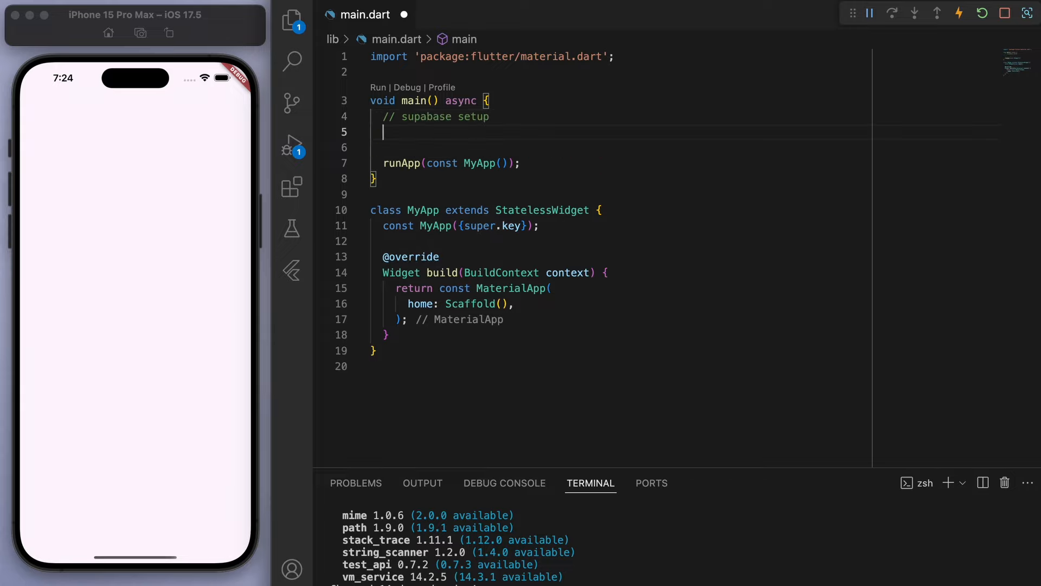
text(await Supabase)
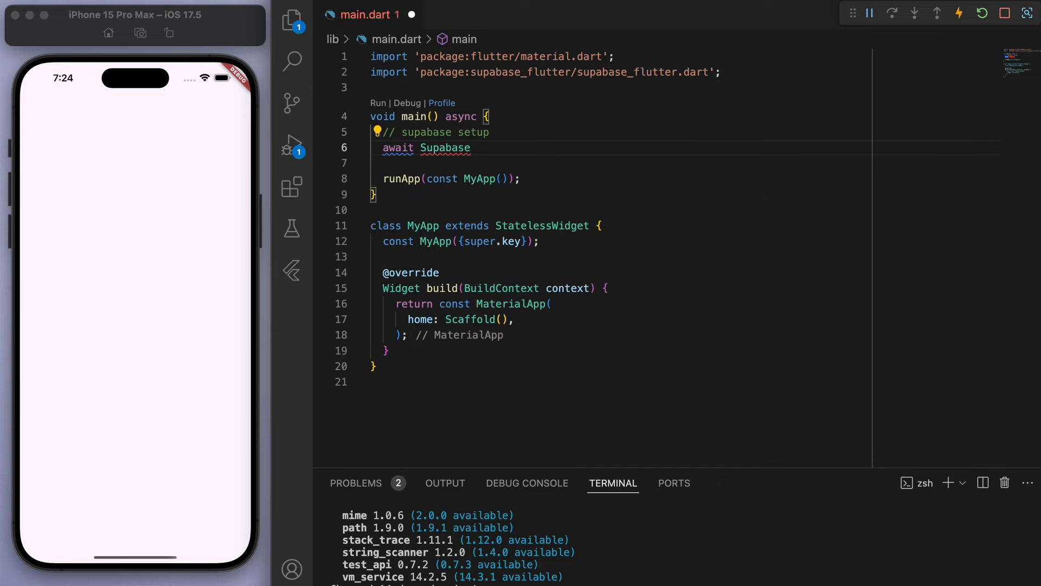
text(.initialize)
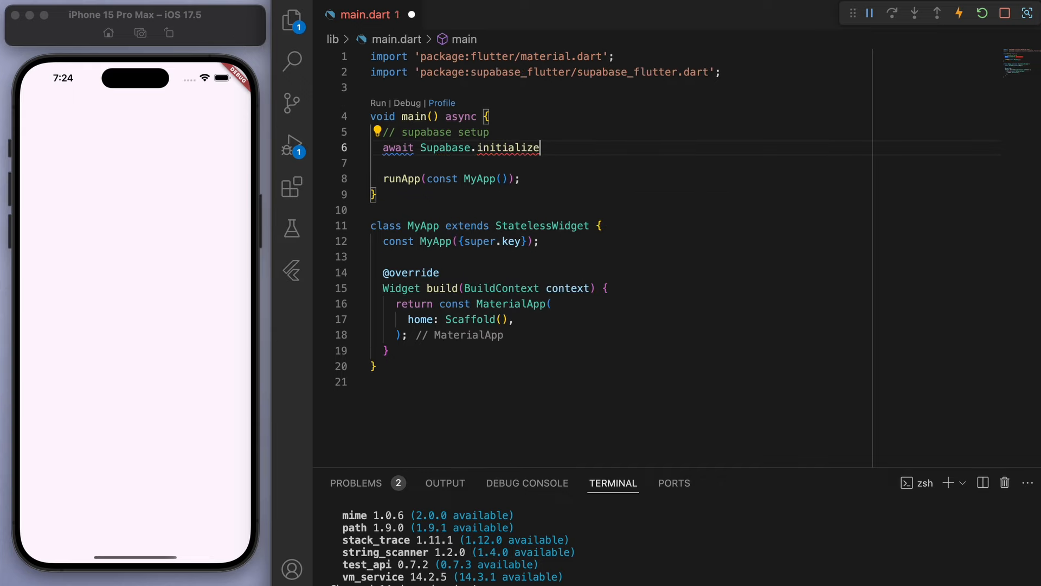
text(()
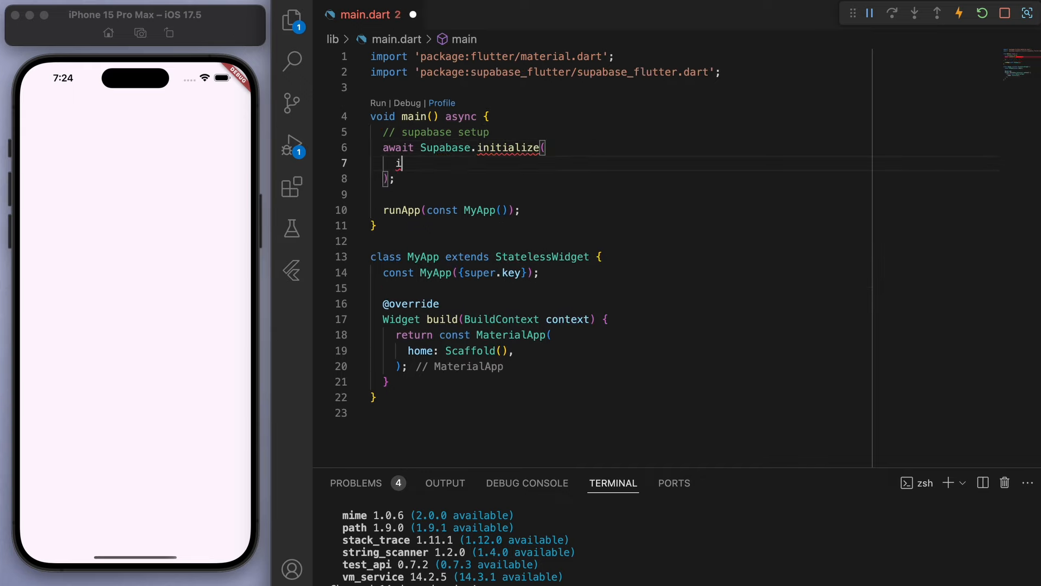
text(url:)
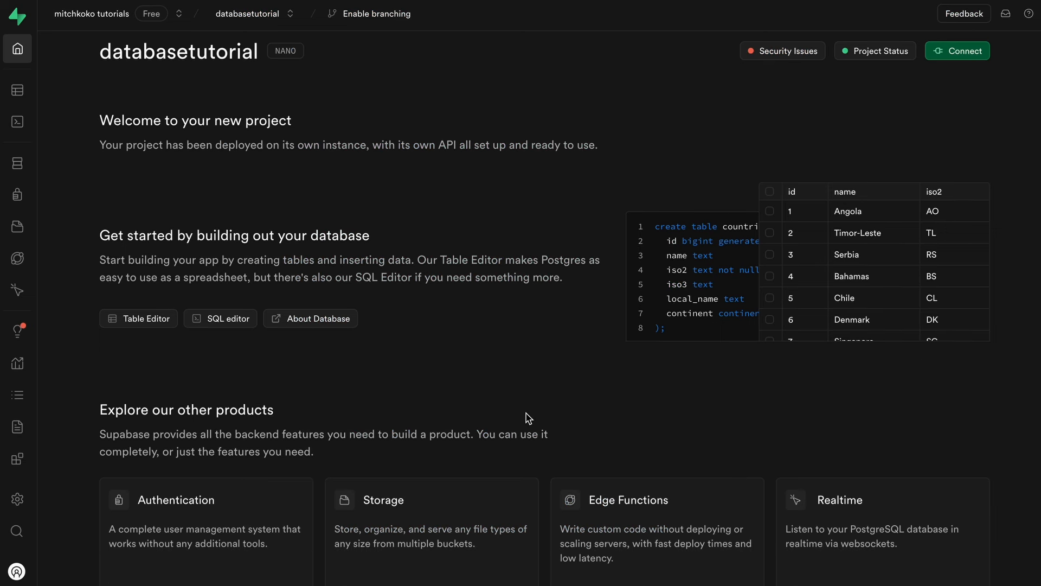
Step: Scroll to the Project API section and copy the Project URL
scroll(down, 3)
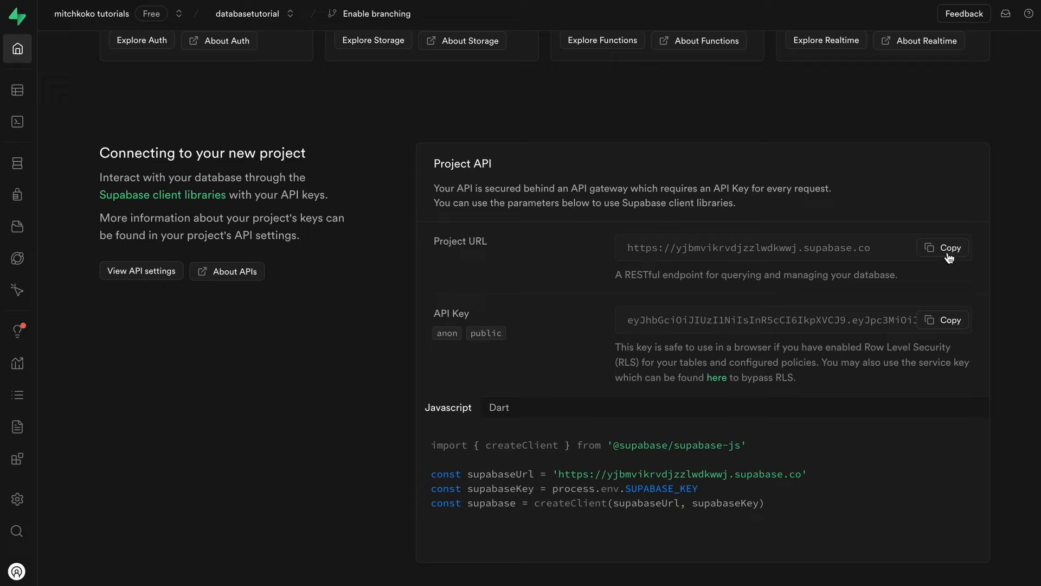
click(942, 247)
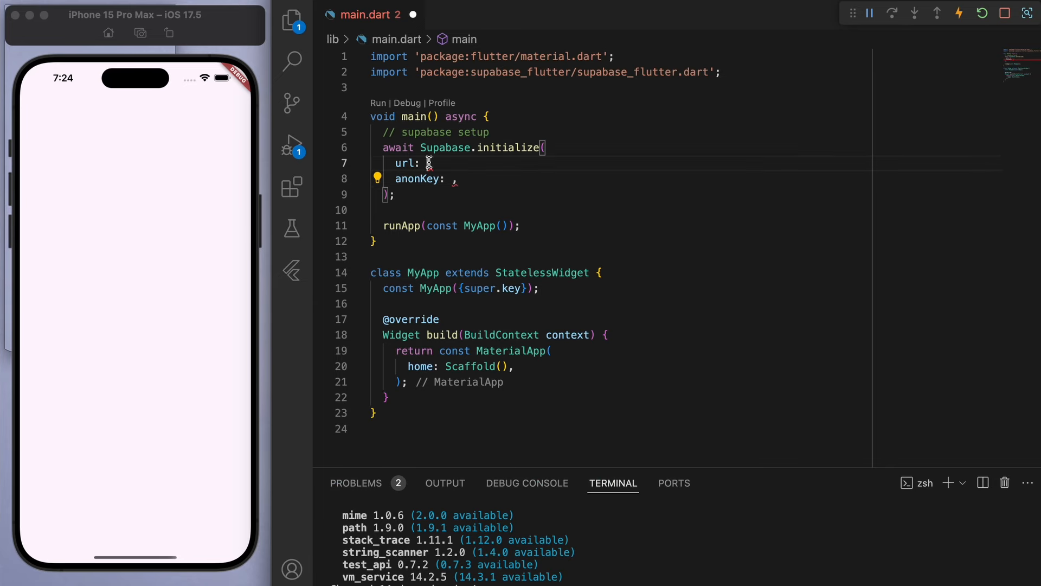
text("https://yjbmvikrvdjzzlwdkwwj.supabase.co")
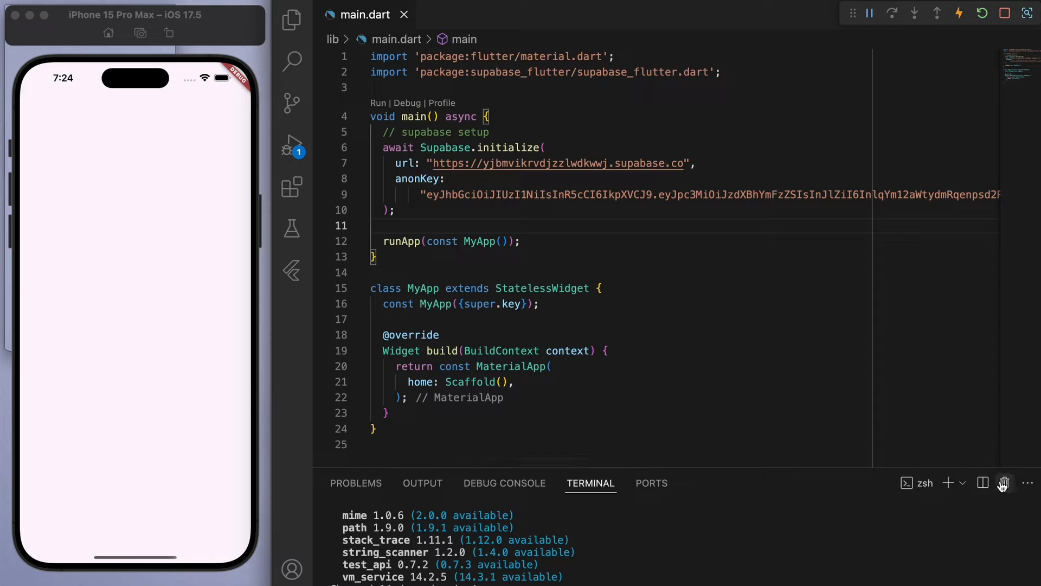
click(1004, 483)
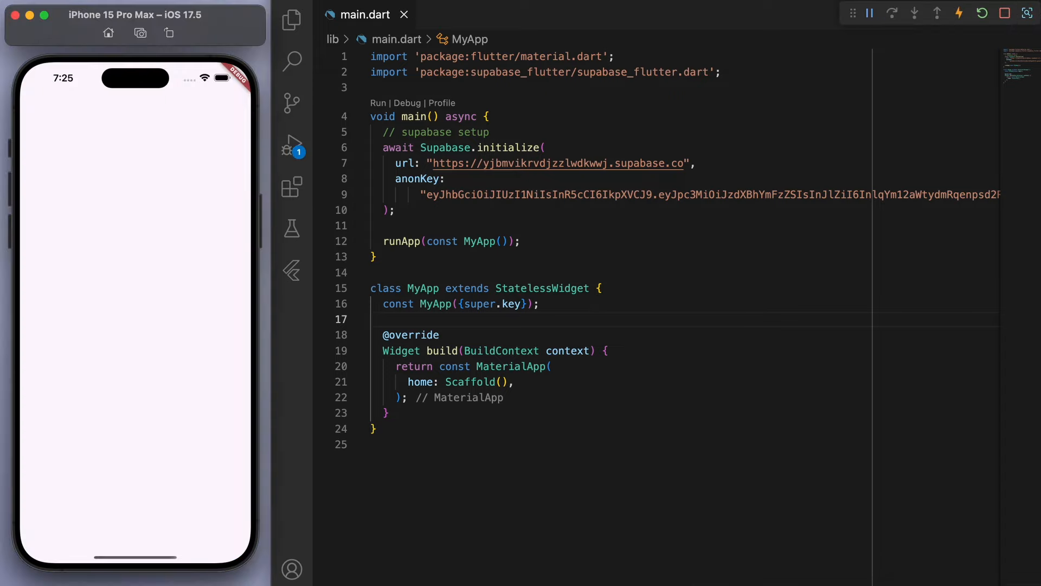
double_click(471, 381)
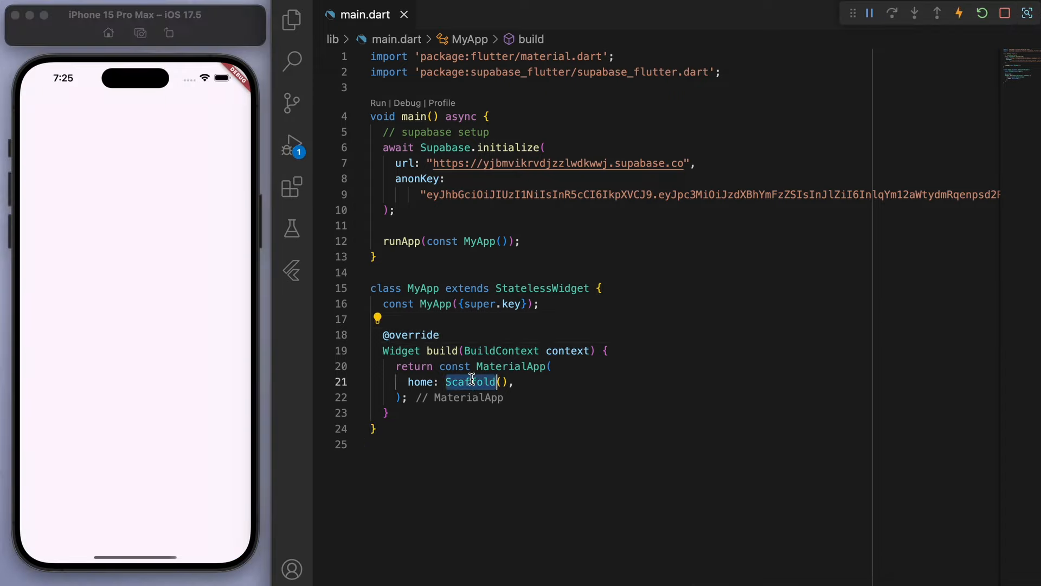
Step: Add lib/upload_page.dart with a stateful UploadPage titled 'Upload Page' and set it as main.dart's home
click(290, 20)
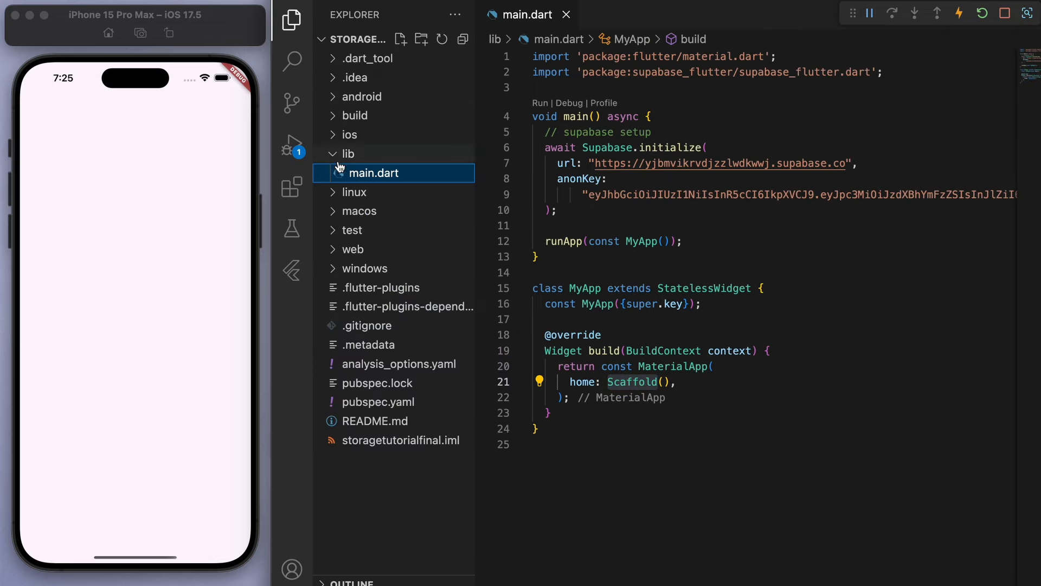
text(uplo)
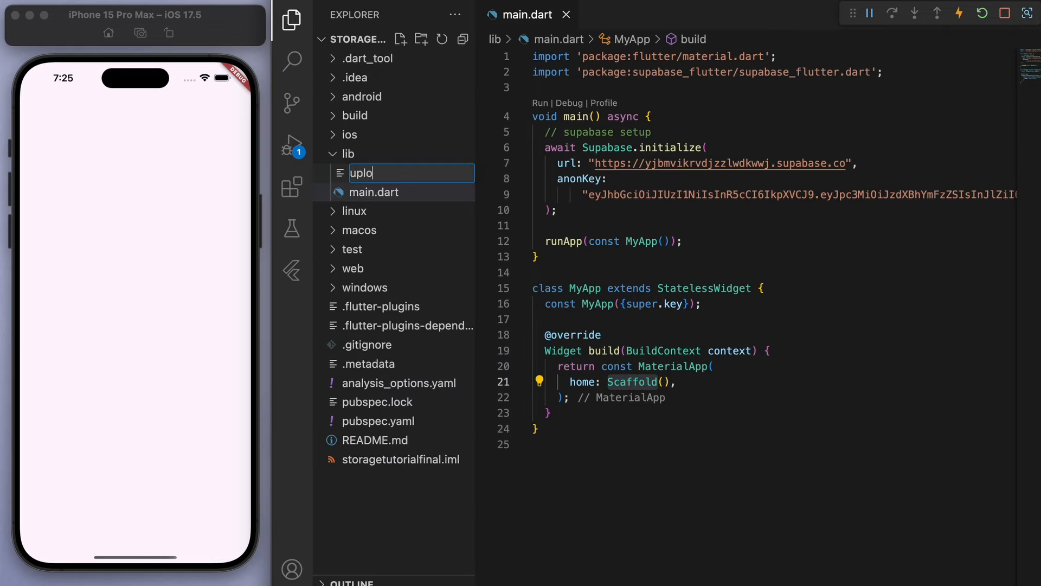
key(Enter)
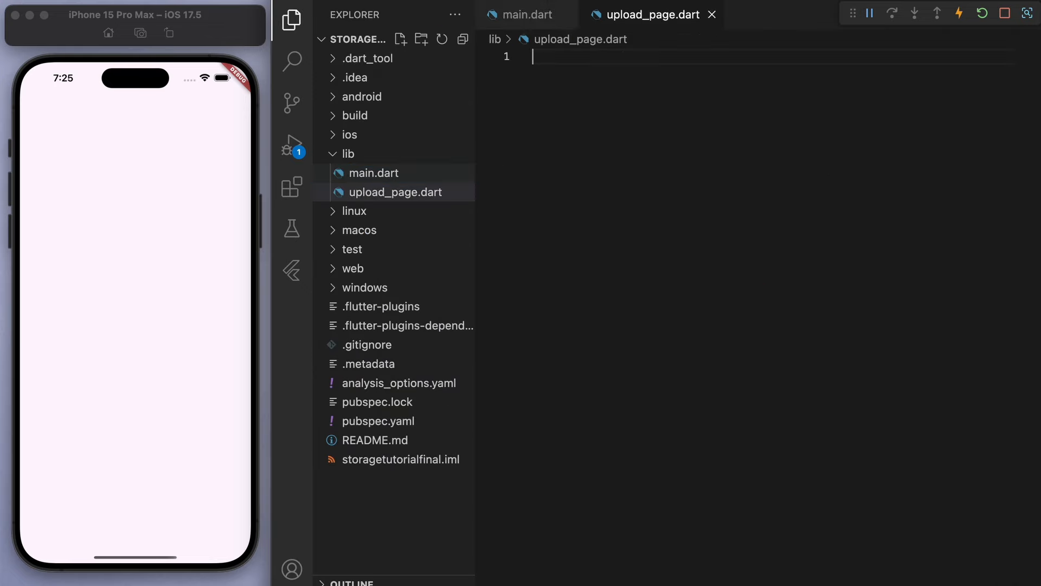
text(im)
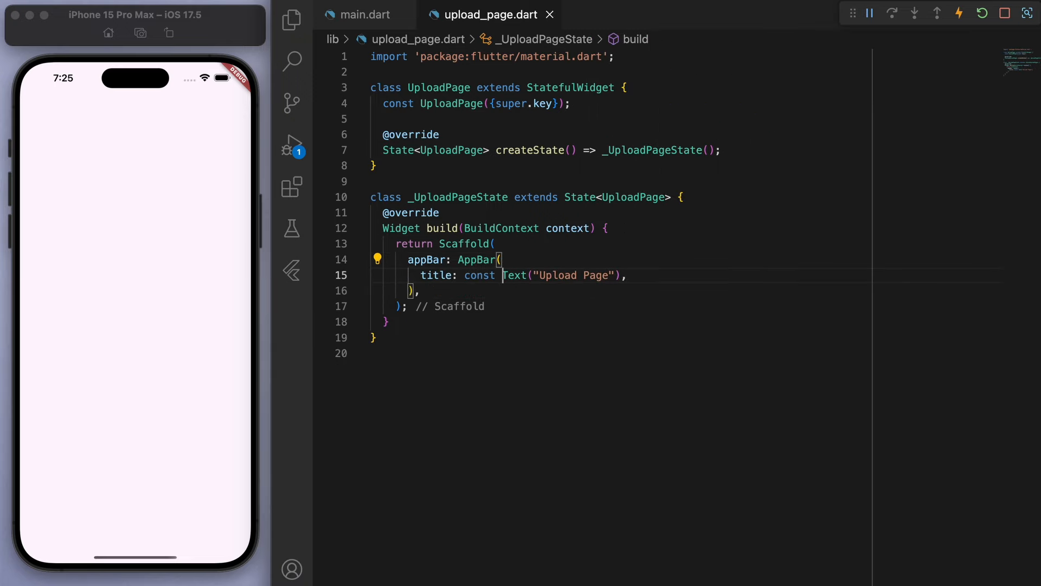
click(363, 15)
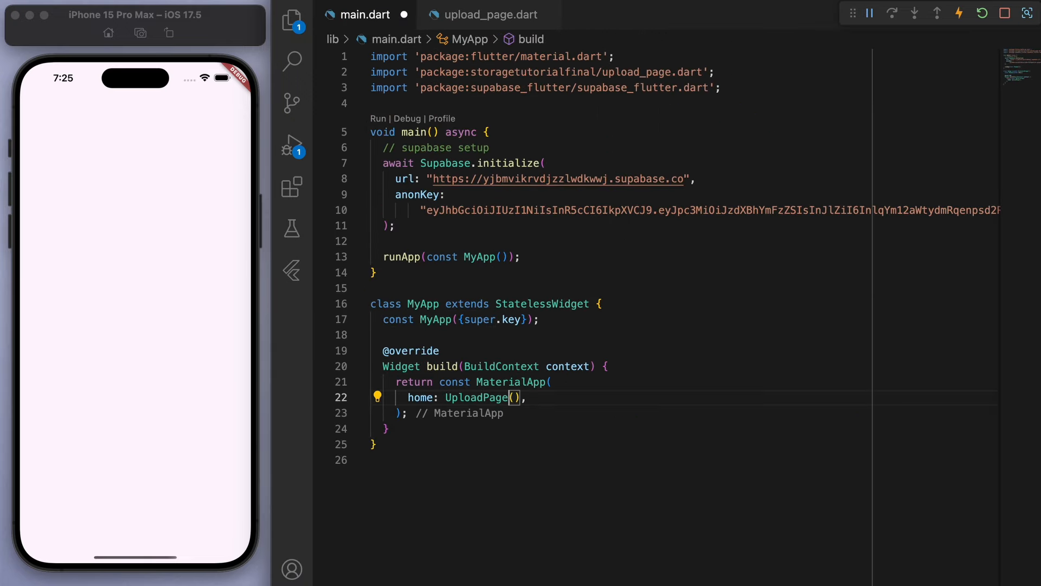
click(489, 14)
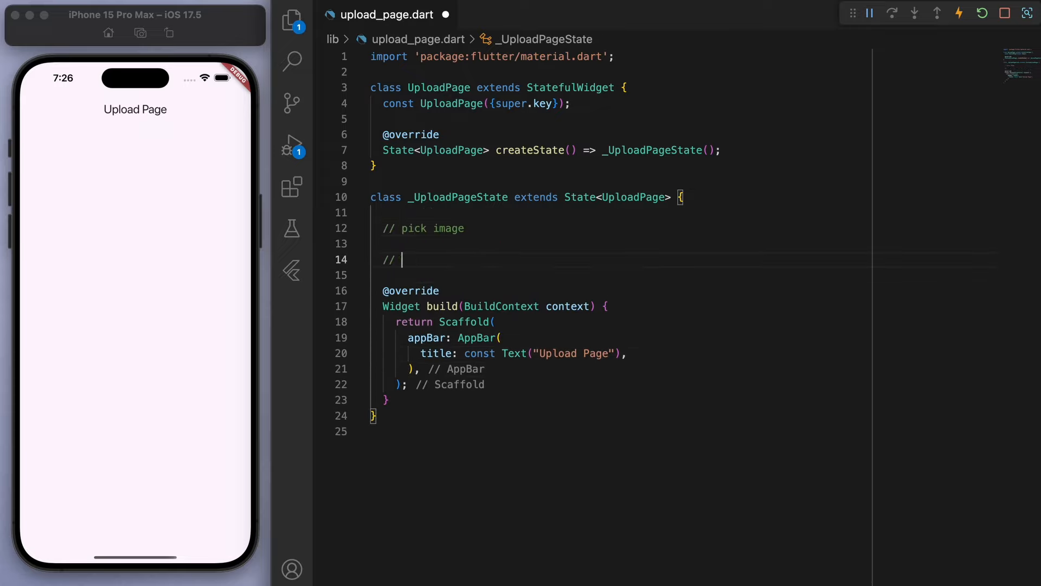
Step: Declare a File? _imageFile field and a pickImage method that creates an ImagePicker
text(upload)
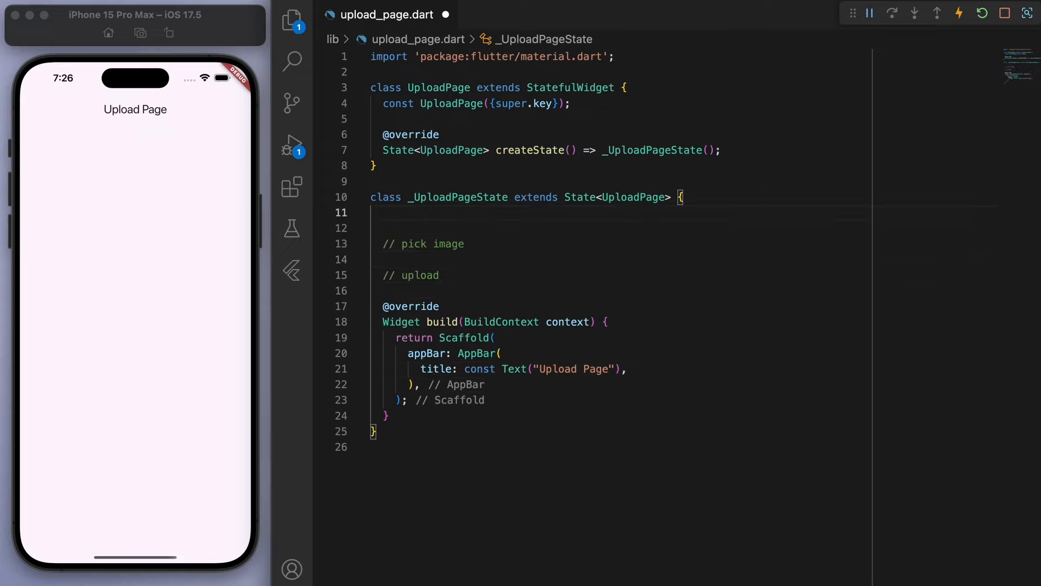
text(File? _)
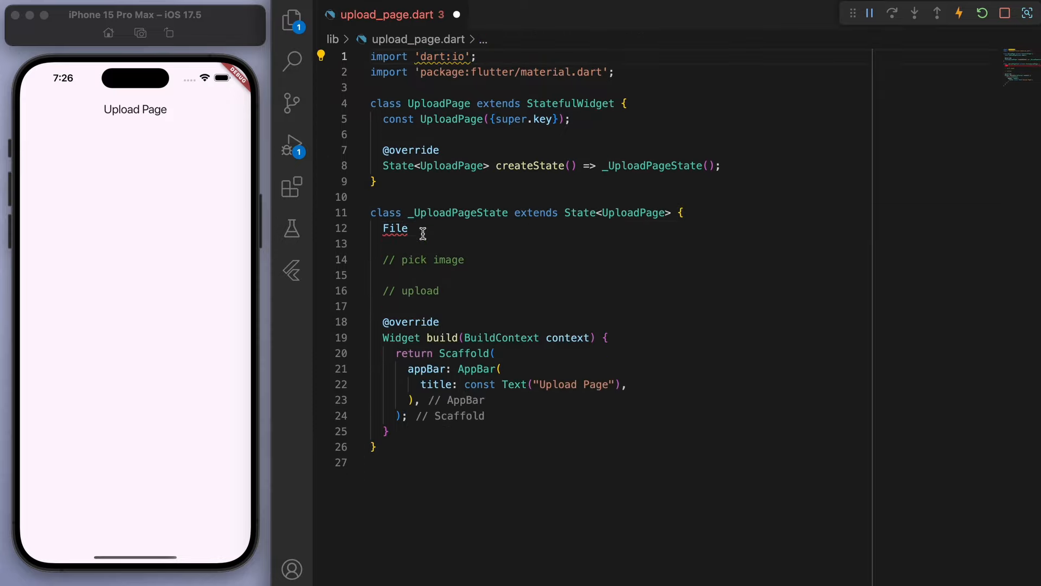
text(? _imageFi)
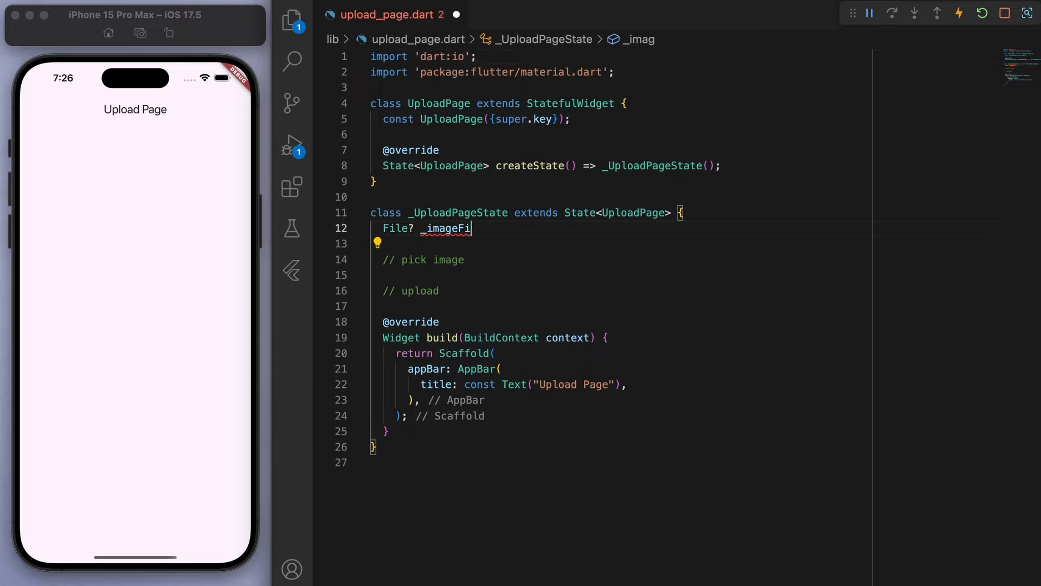
text(le;)
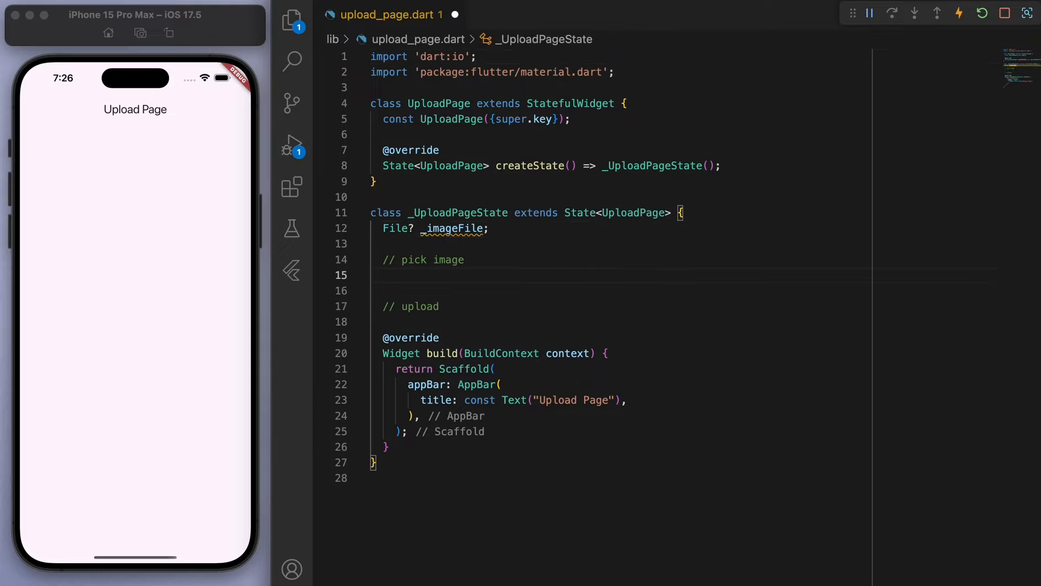
text(Future pickImage() async {)
click(678, 290)
text(//)
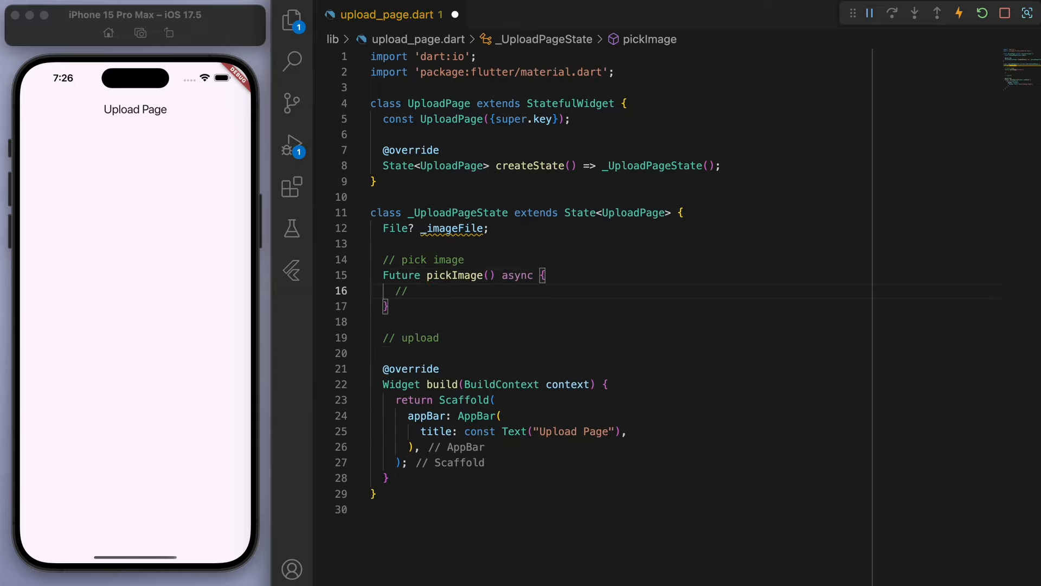
text(picker)
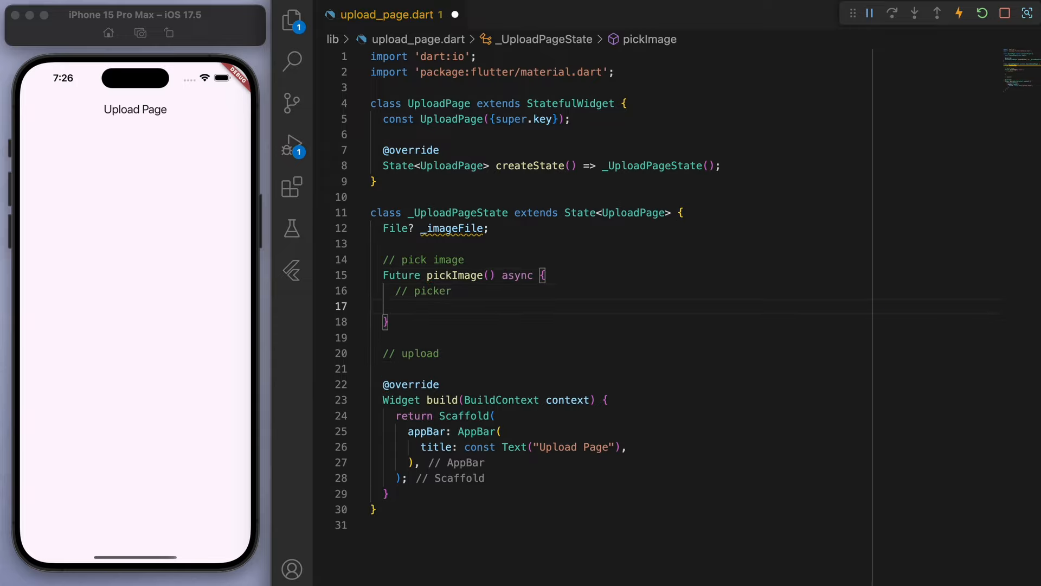
text(final ImagePicker)
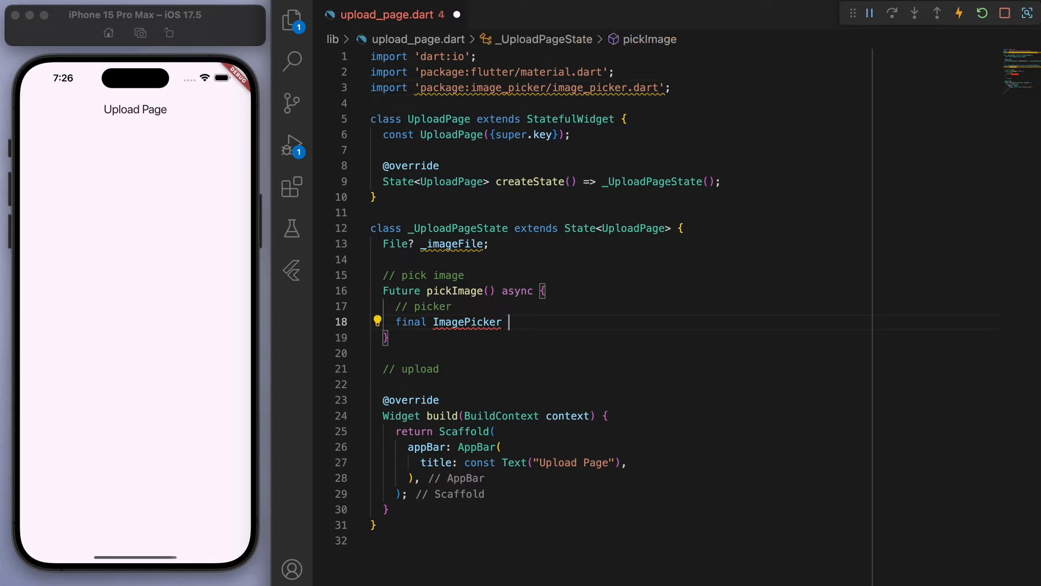
text(picker = ImagePicker();)
text(// pick from gallery)
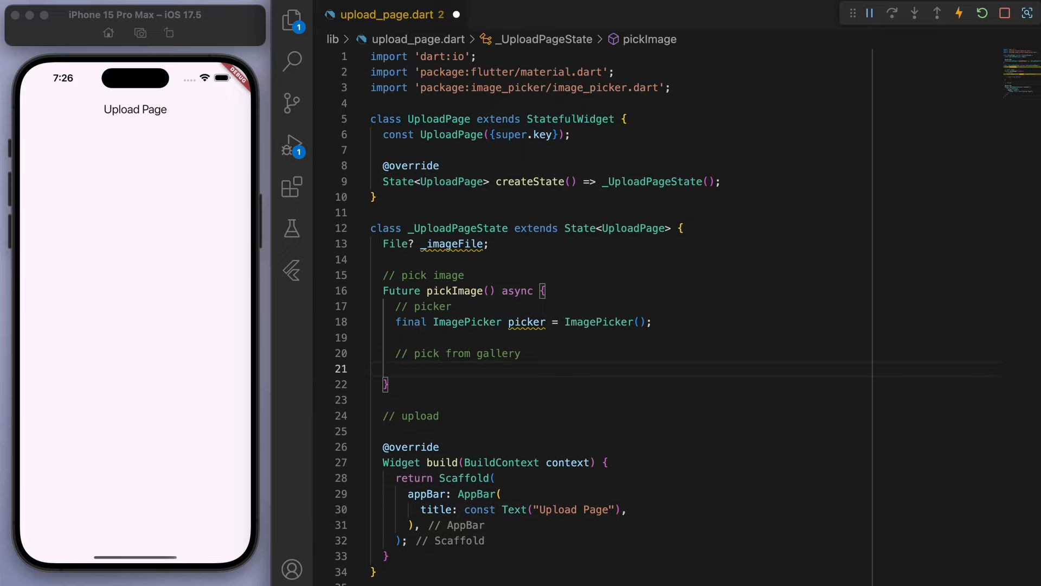
Step: Pick an image from the gallery and, if non-null, setState _imageFile = File(image.path)
text(final XFile?)
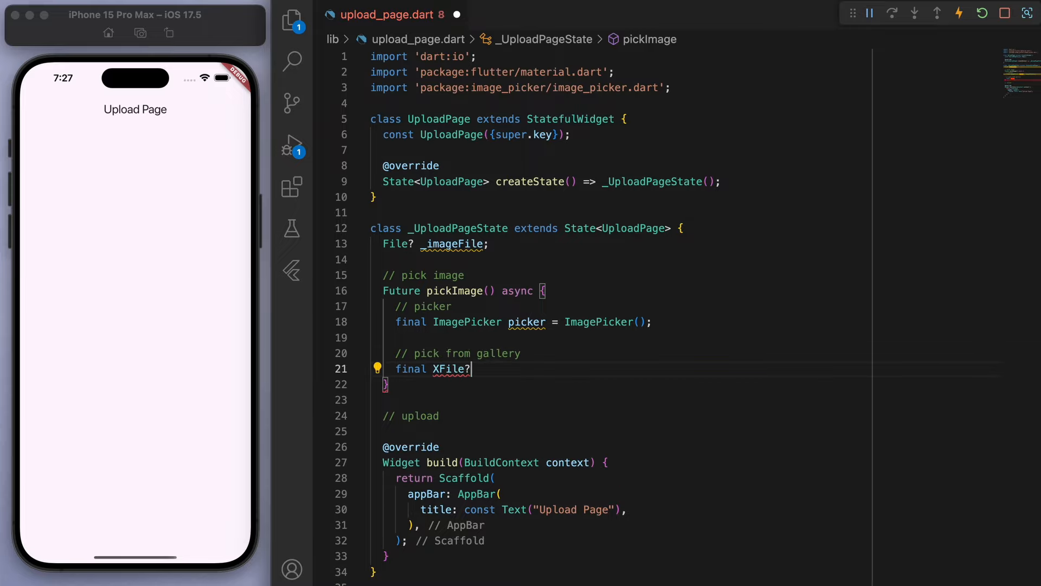
text(image = await picker.pickImage(source: ImageSource.gallery)
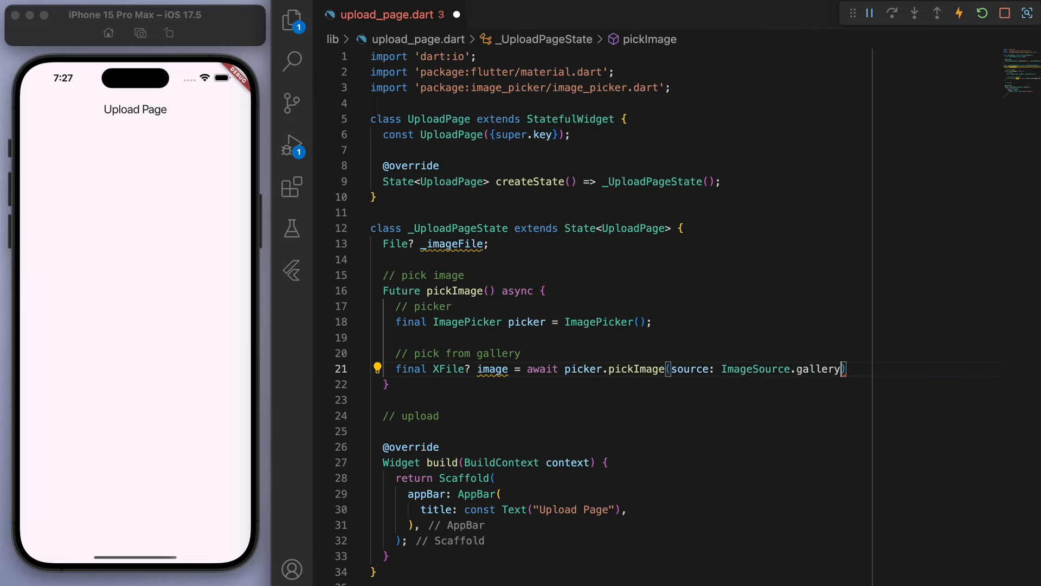
text(// update image preview)
text(if (image)
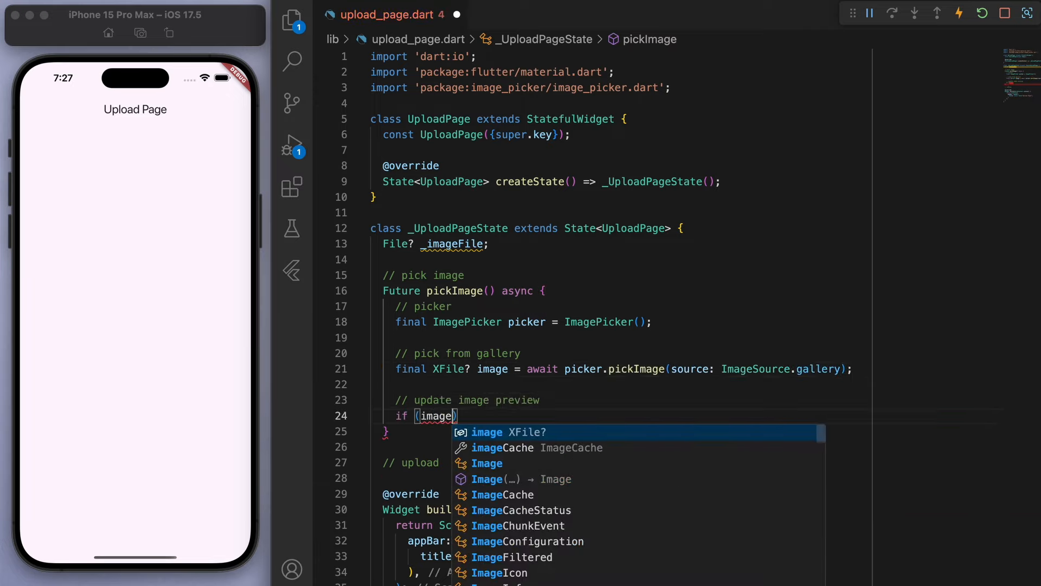
text(!= null) {)
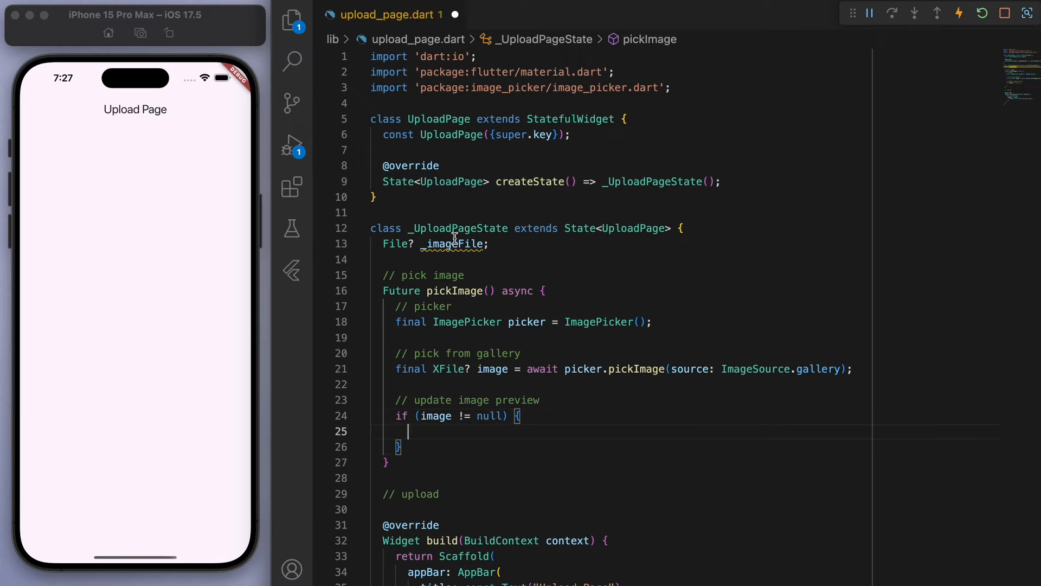
text(_imageFi)
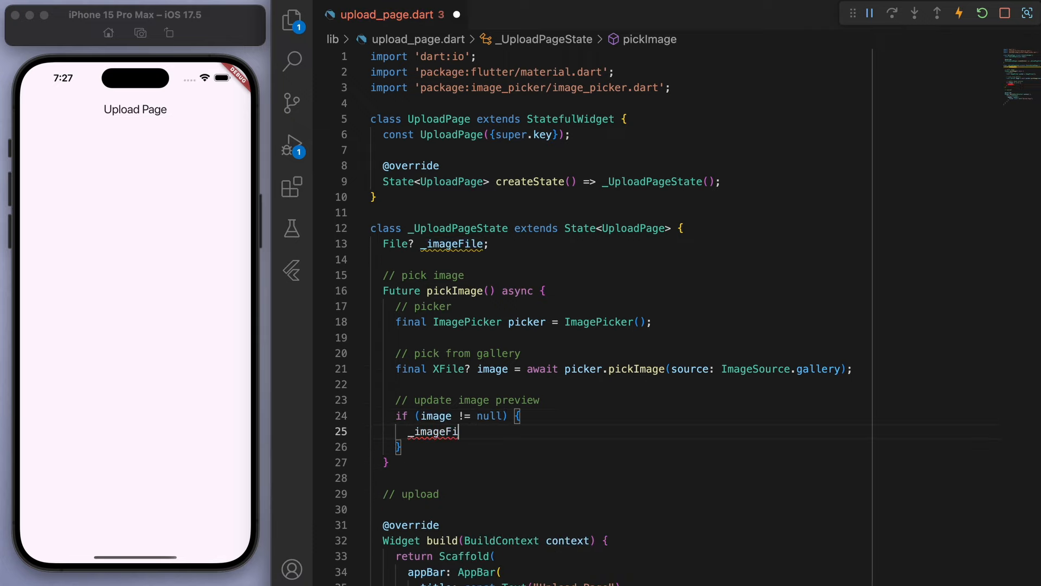
text(setState(() {)
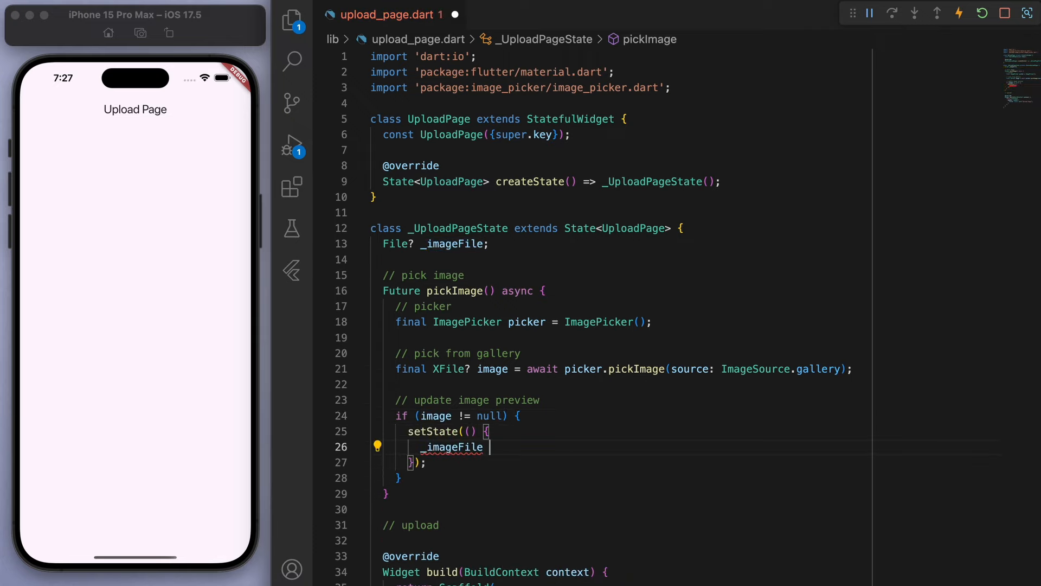
text(= File(image.f)
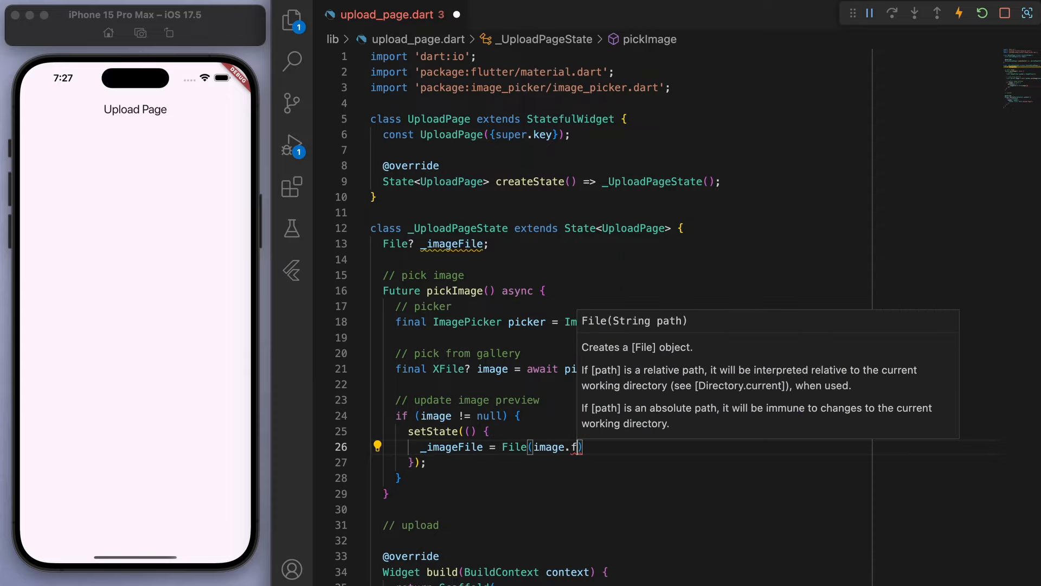
text(ath)
text(children: [],)
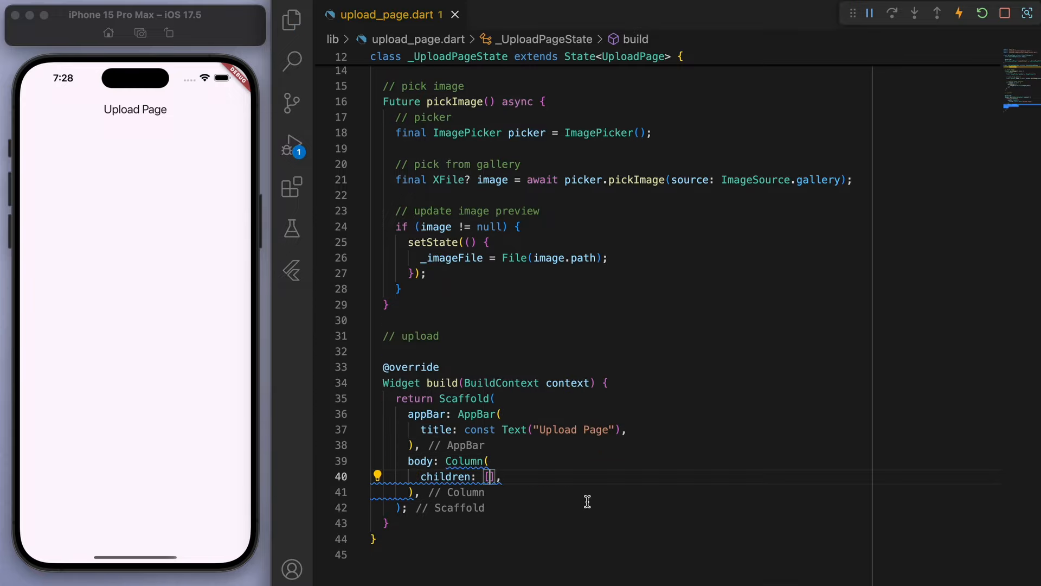
Step: Build a centered Column showing Image.file or 'No image selected..' and a 'Pick image' ElevatedButton calling pickImage
text(// image preview)
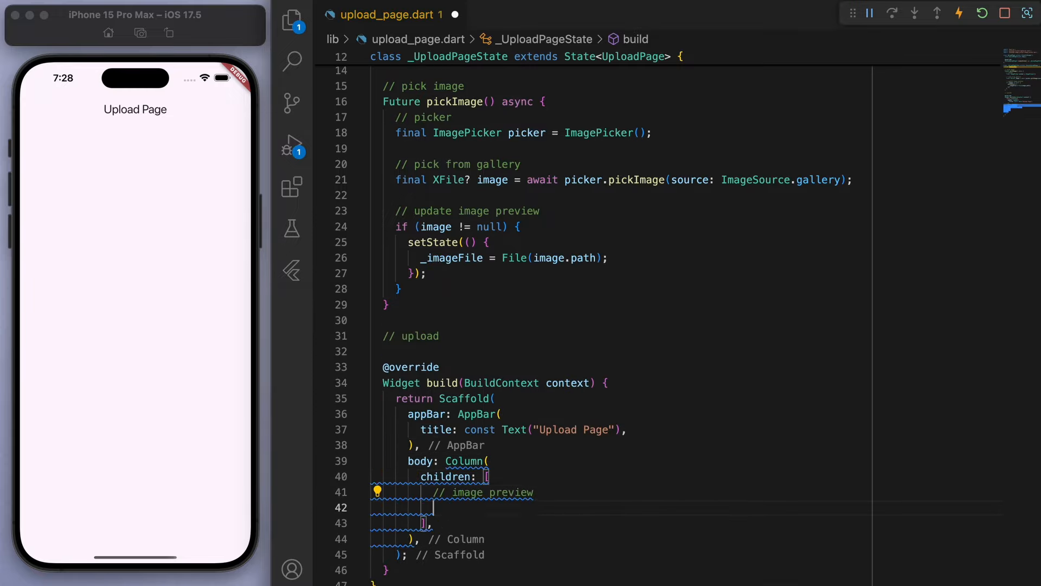
text(_imageFile =)
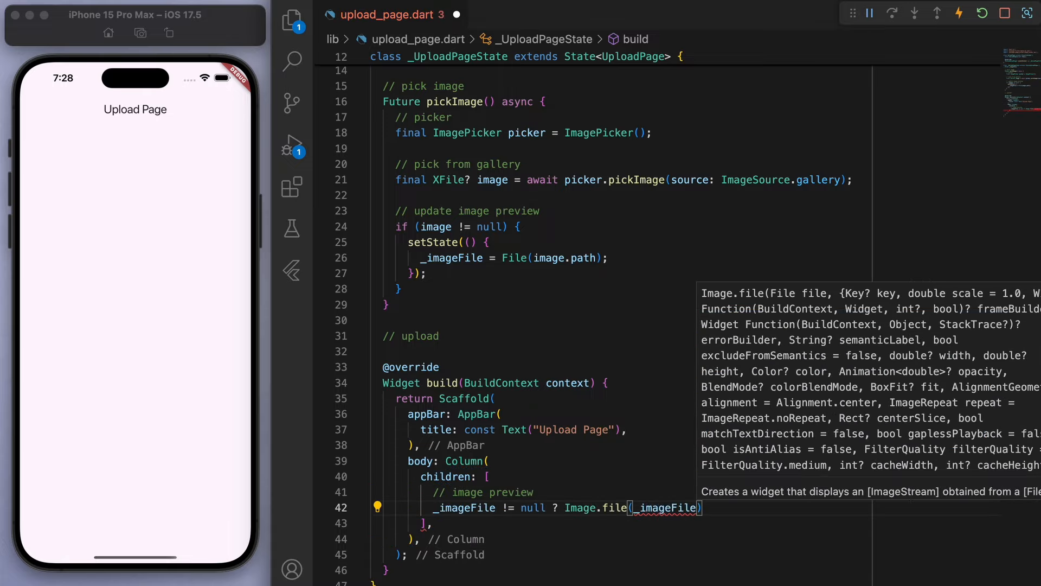
text(!)
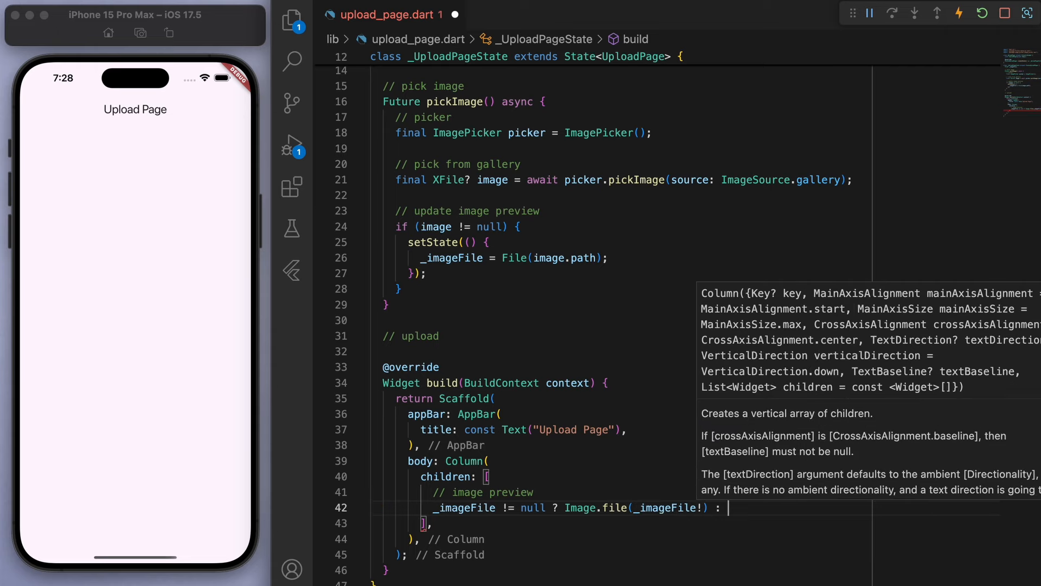
text(const Text("No image"))
text(// pick image button)
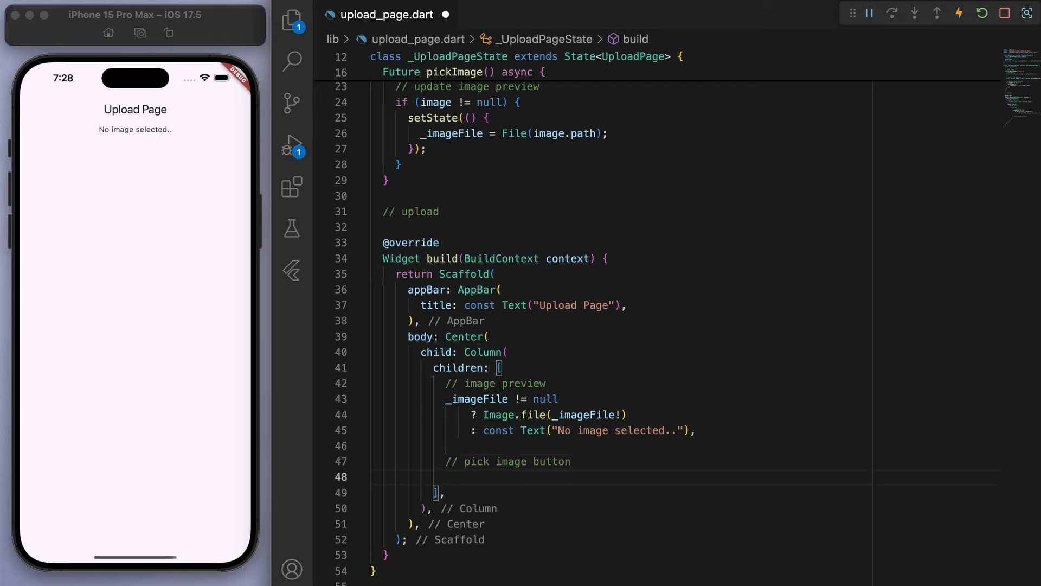
text(ElevatedButton(onPressed: onPressed, child: child))
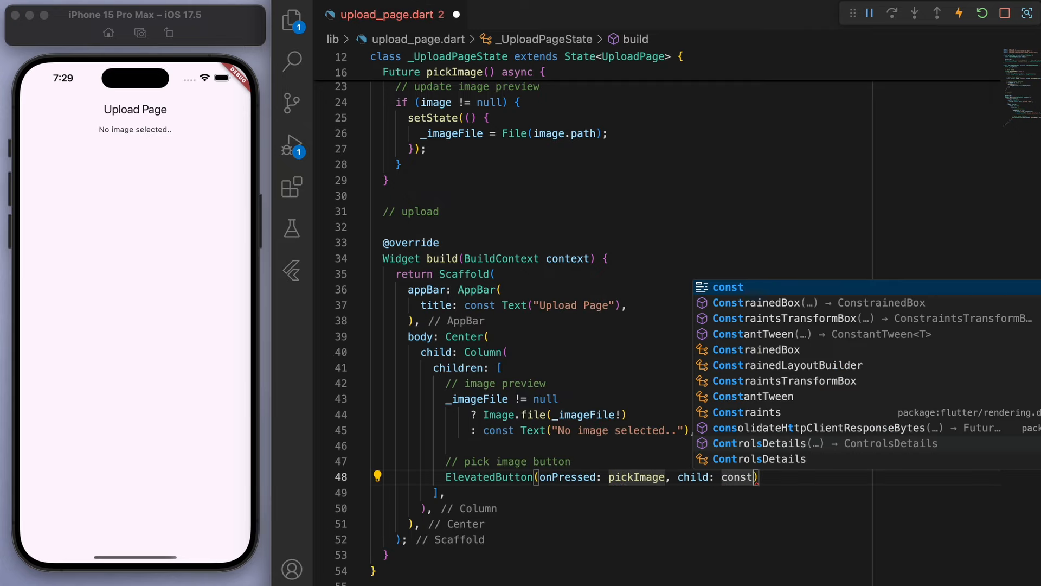
text(Text("Pick image"))
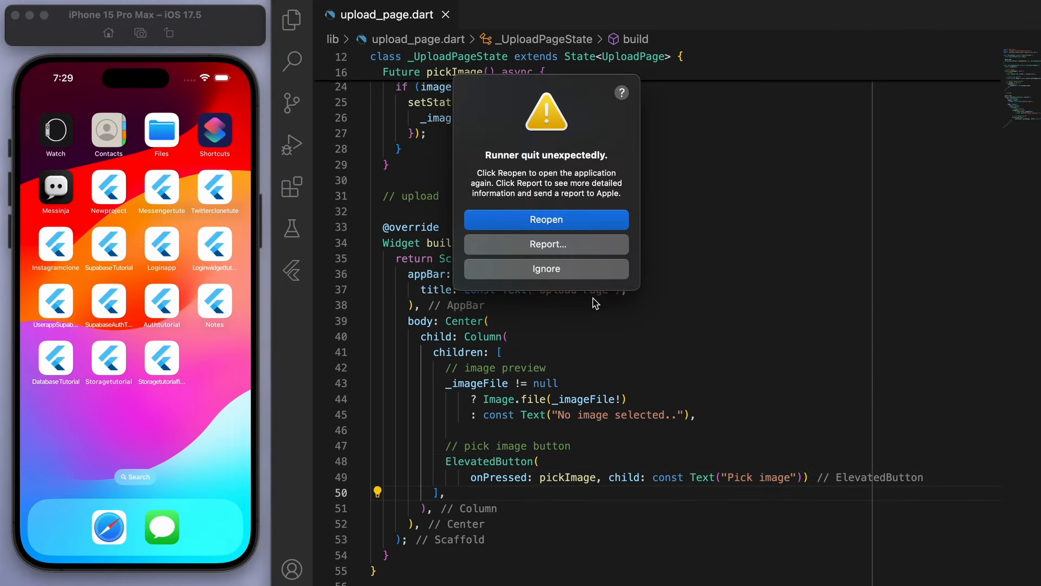
Step: Dismiss the crash report and open ios/Runner/Info.plist in the editor
click(545, 268)
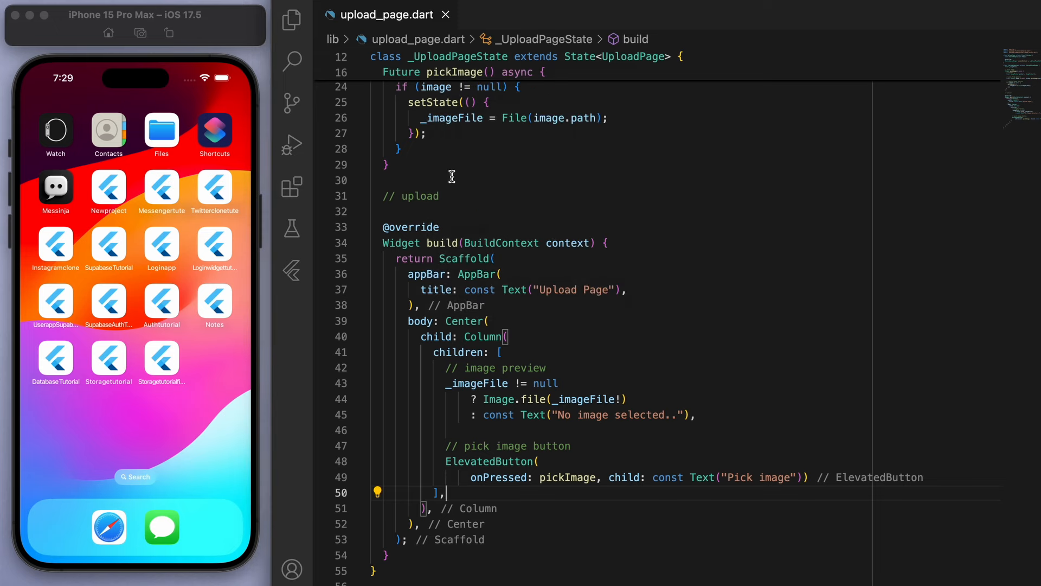
mouse_move(290, 22)
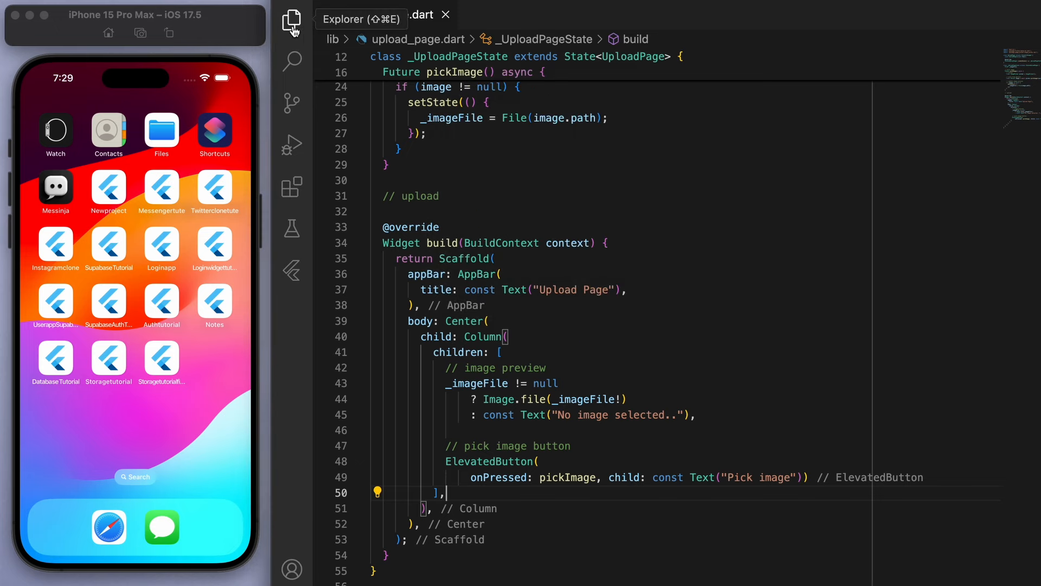
click(291, 21)
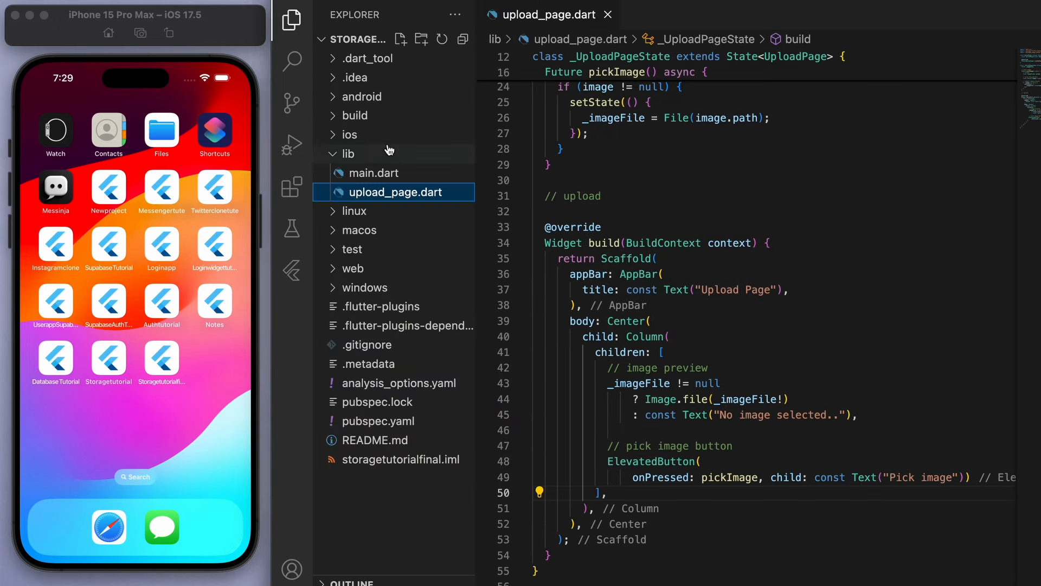
click(349, 134)
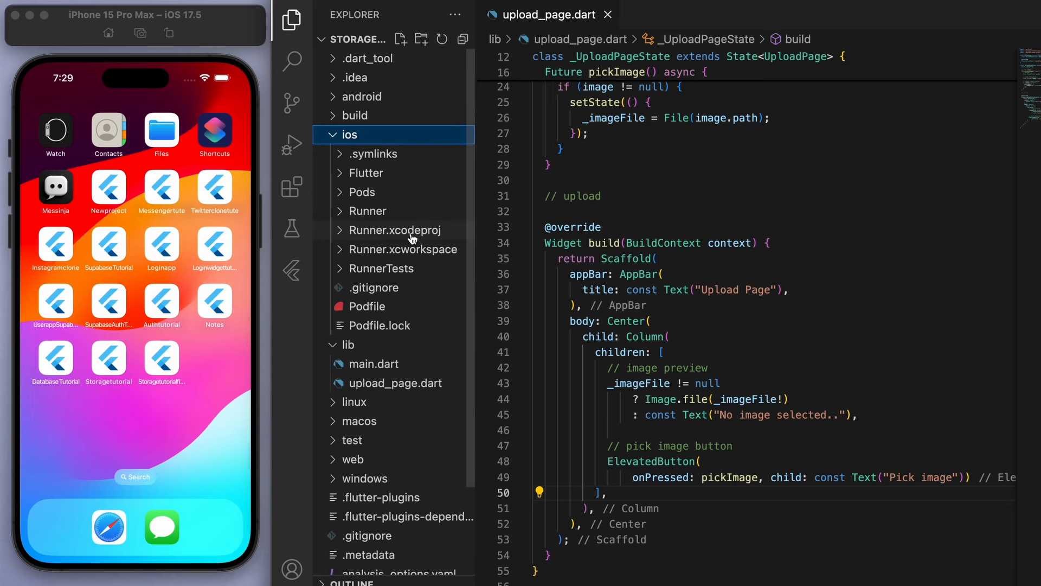
click(368, 211)
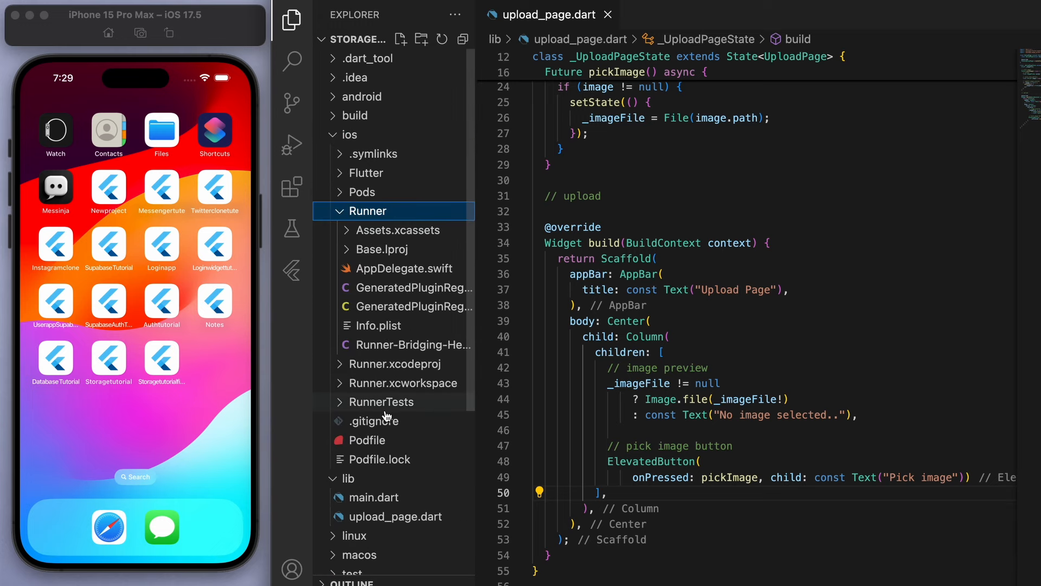
click(380, 326)
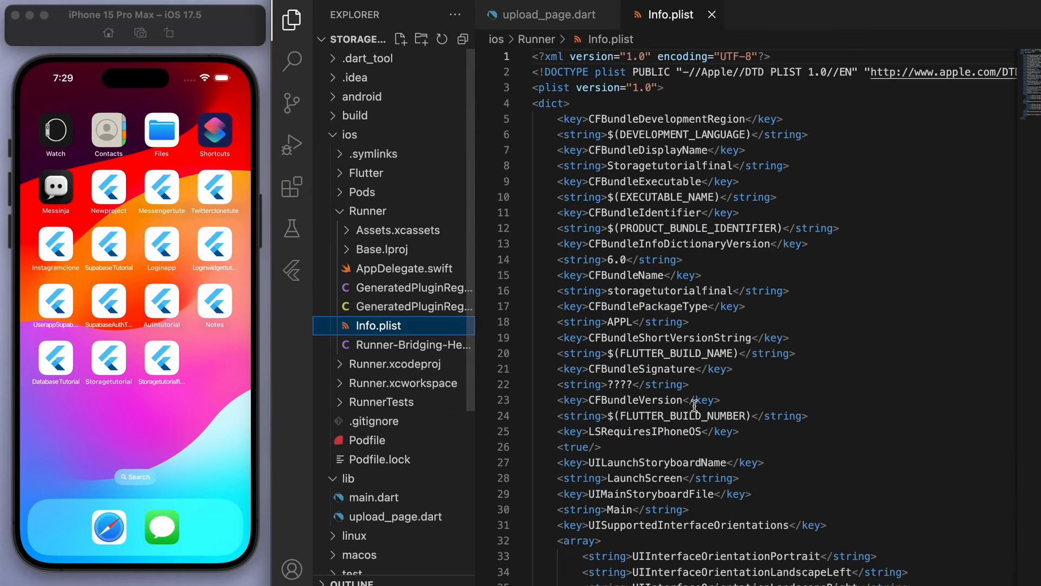
Step: Add NSPhotoLibraryUsageDescription with the string 'Need access to photo library' to Info.plist
scroll(down, 3)
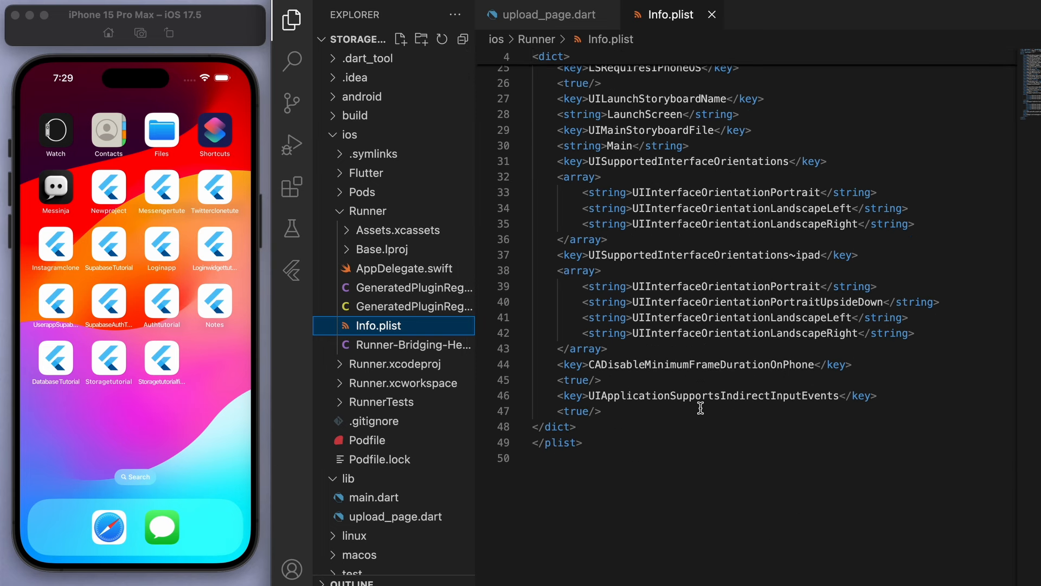
key(enter)
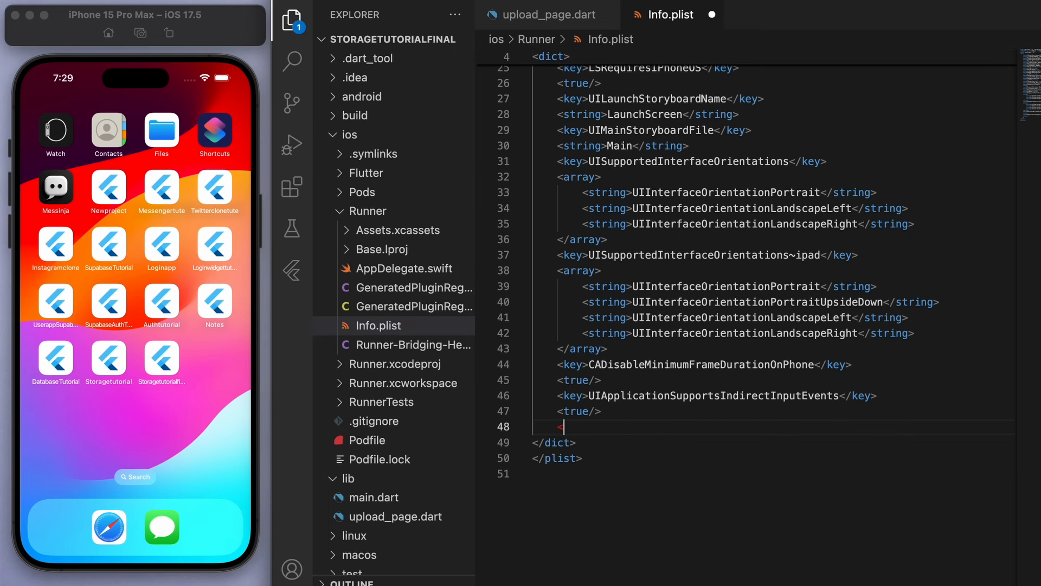
text(<key>NS)
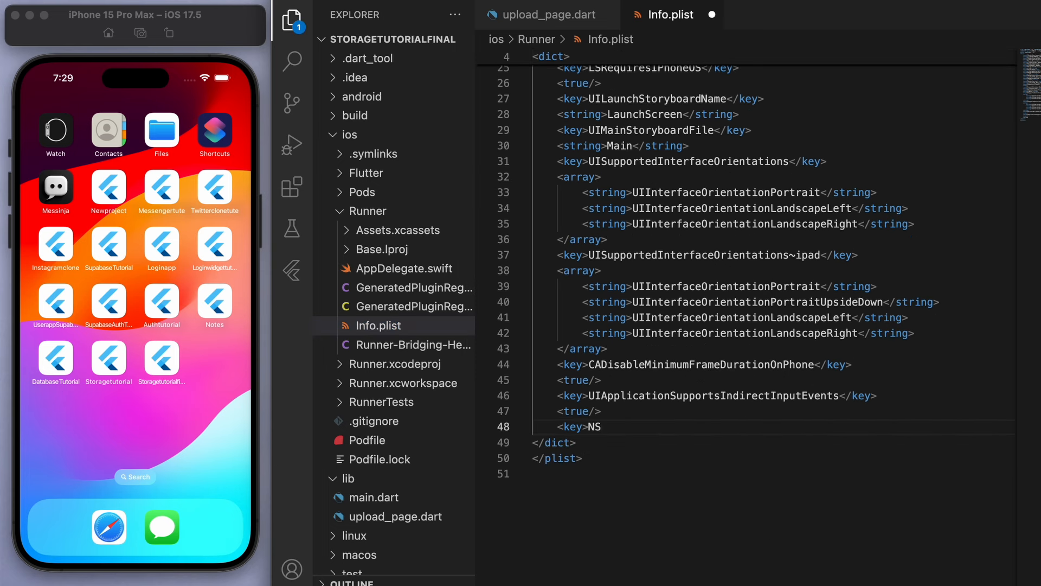
text(PhotoLibraryUsageDescri)
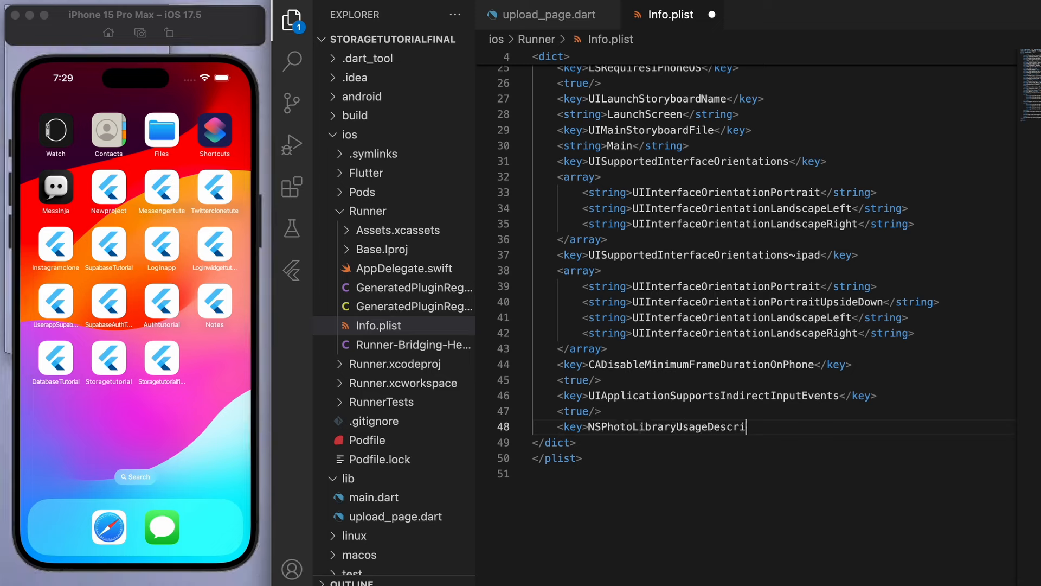
text(ption</key>)
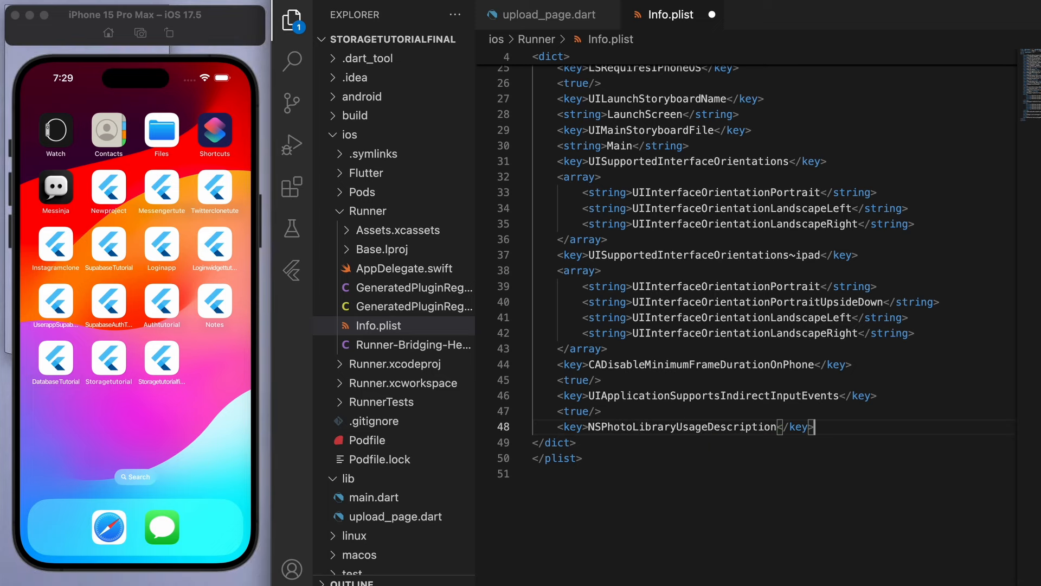
text(<string>Need access to photo library</string>)
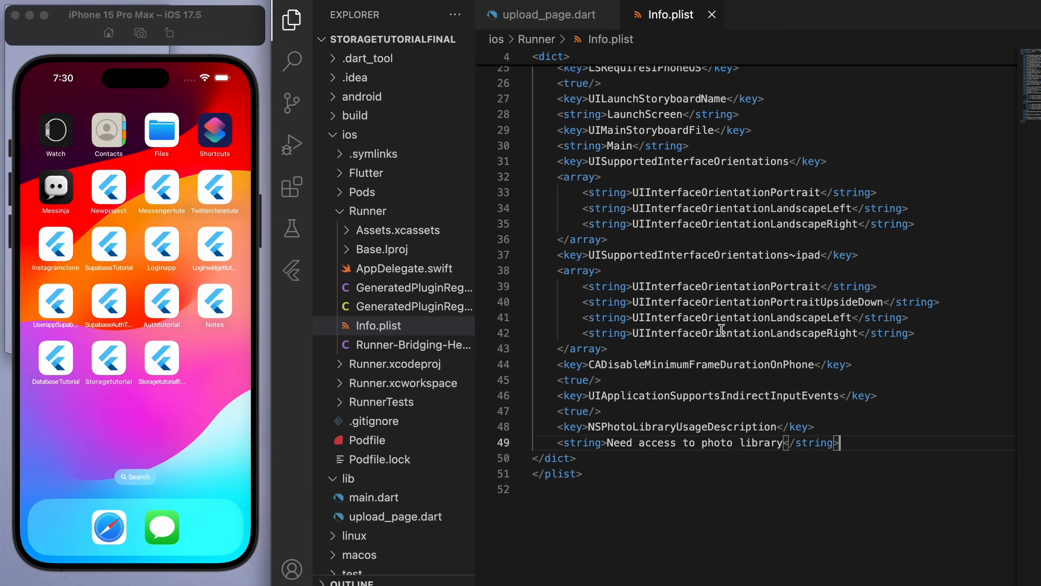
click(547, 15)
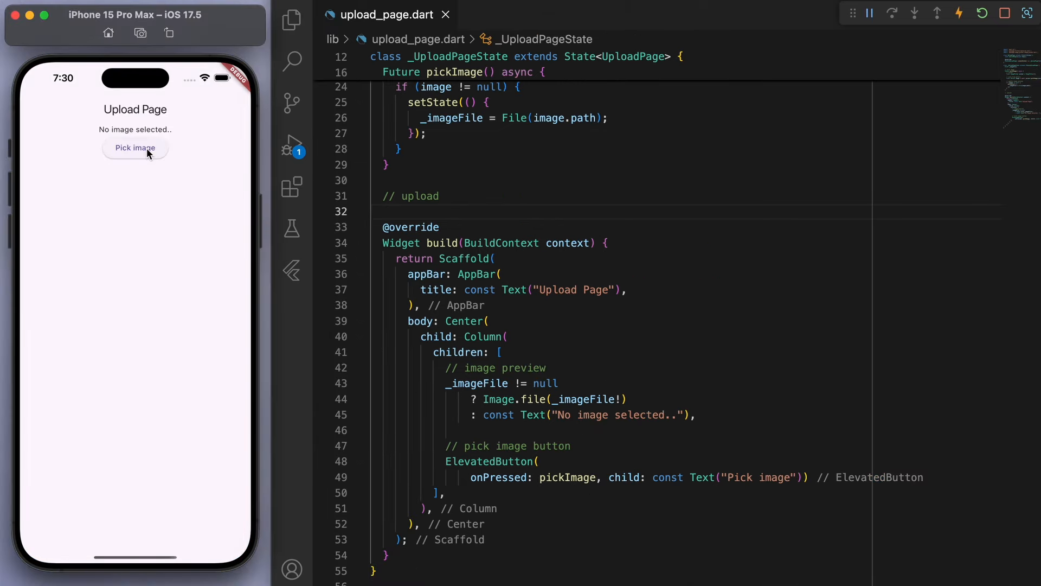
Step: Pick the pink flowers photo from the simulator gallery, then return to upload_page.dart
click(135, 148)
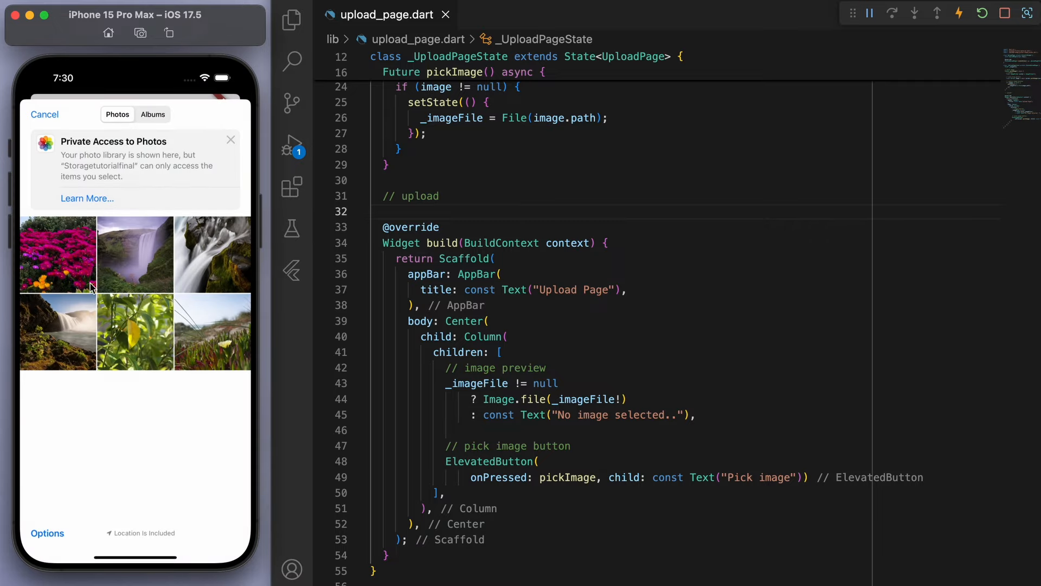
click(56, 254)
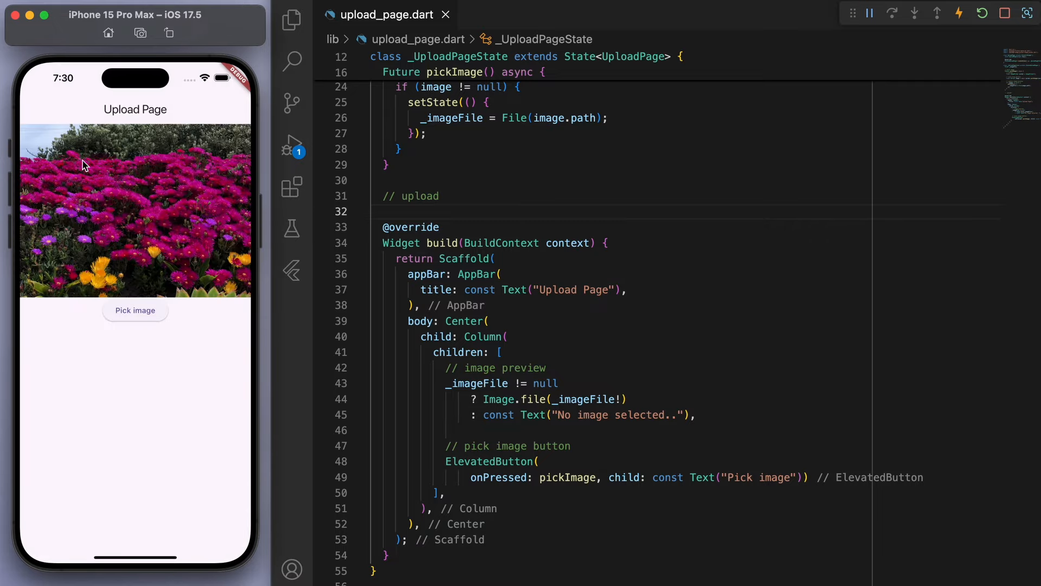
click(441, 383)
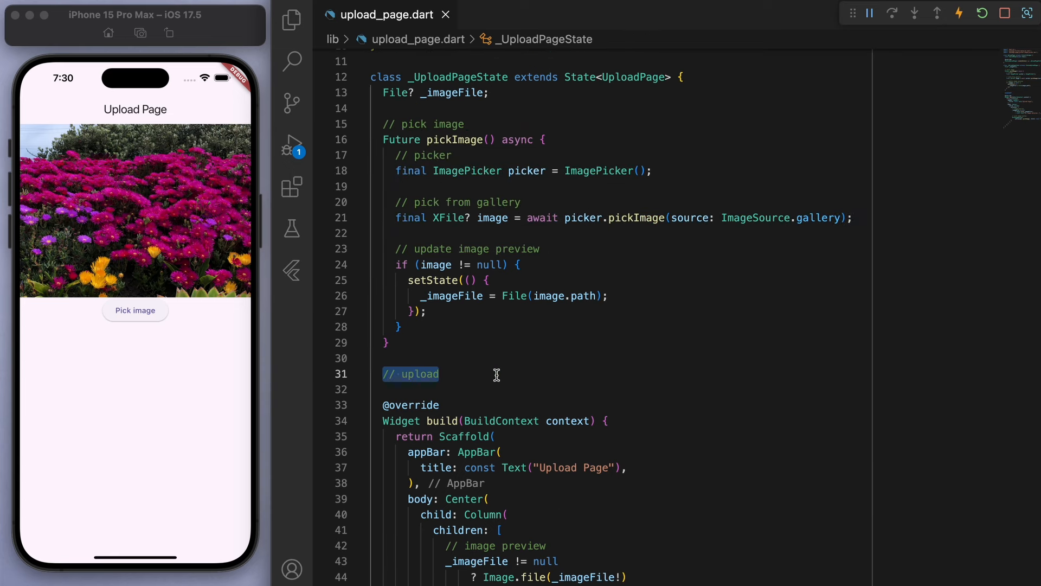
Step: Add a timestamp fileName and an 'uploads/$fileName' path variable in uploadImage
scroll(down, 3)
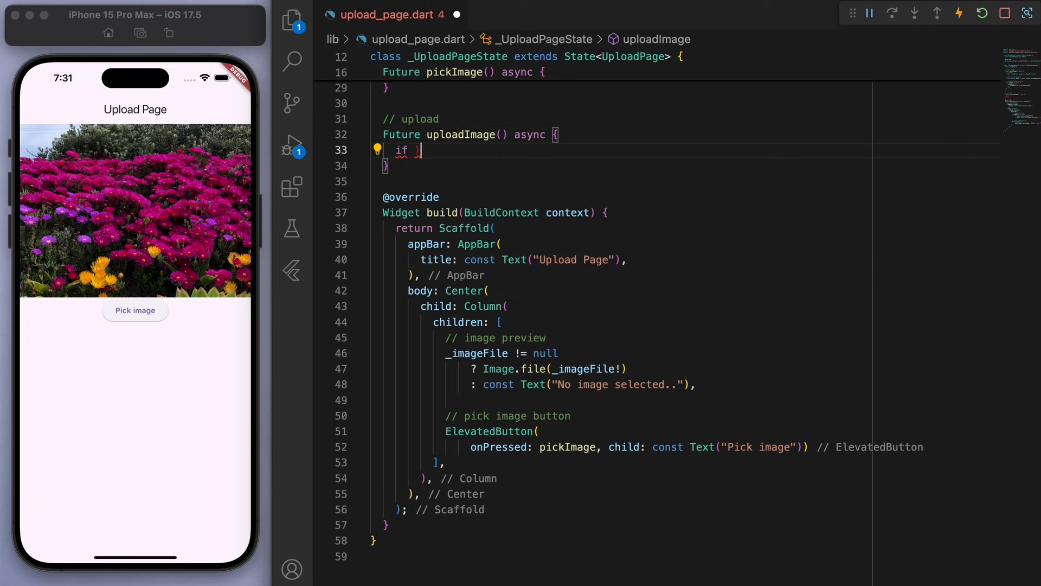
text(_imageFile == null)
text(// generate a unique file name)
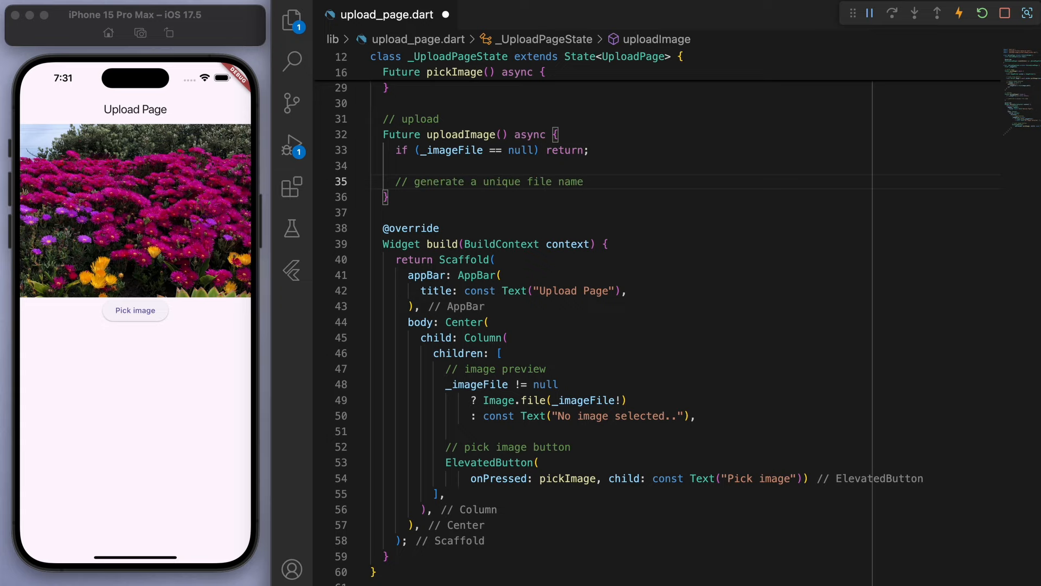
text(path)
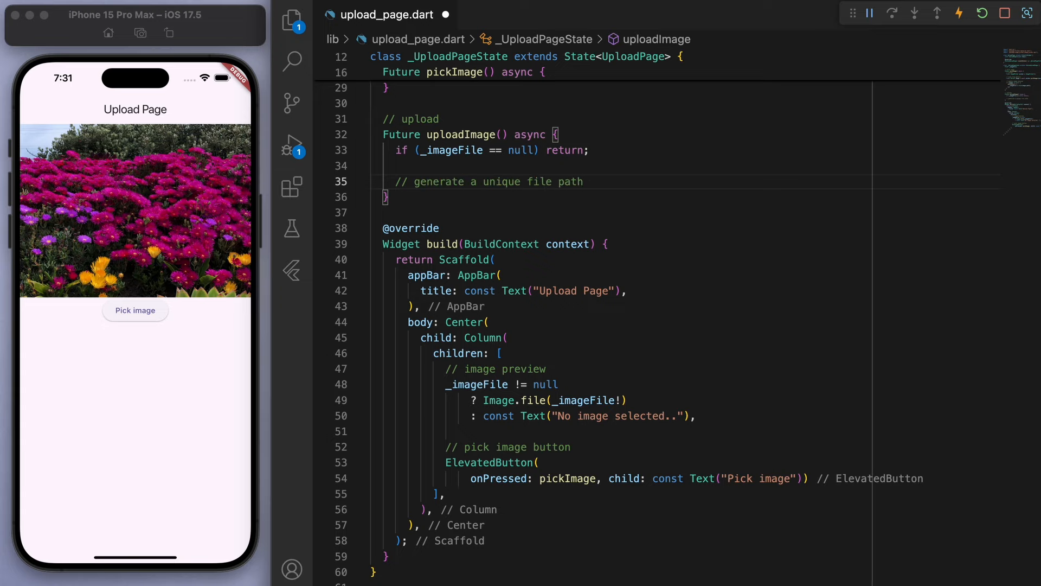
text(final f)
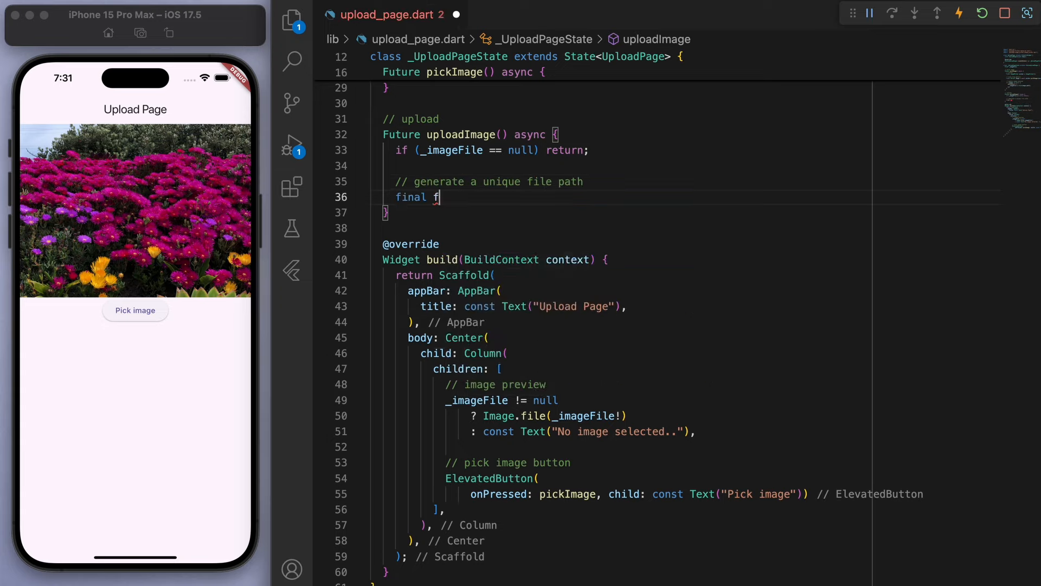
text(ileName = DateTime.now())
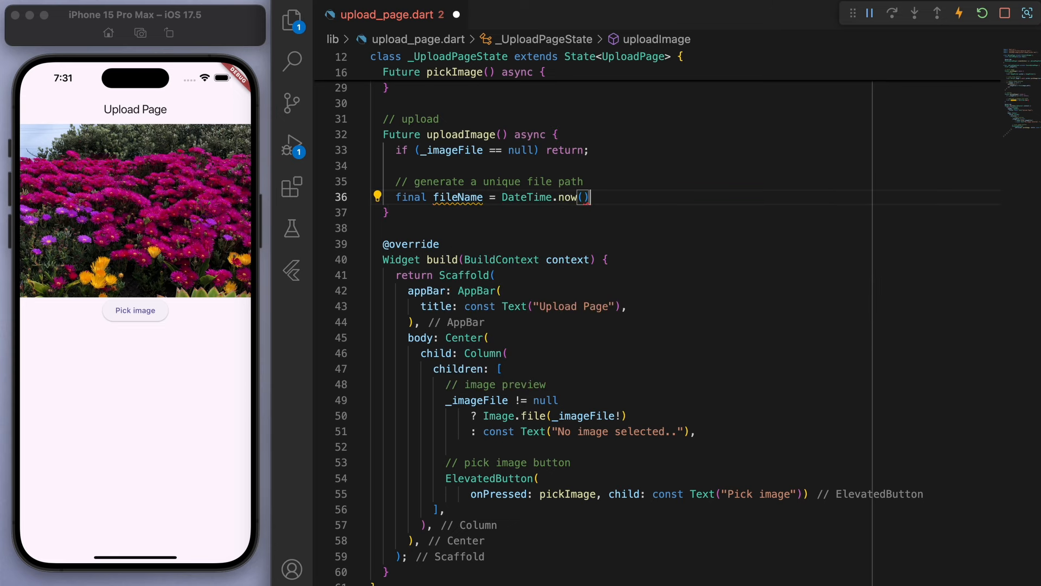
text(.millisecondsSinceEpoch/)
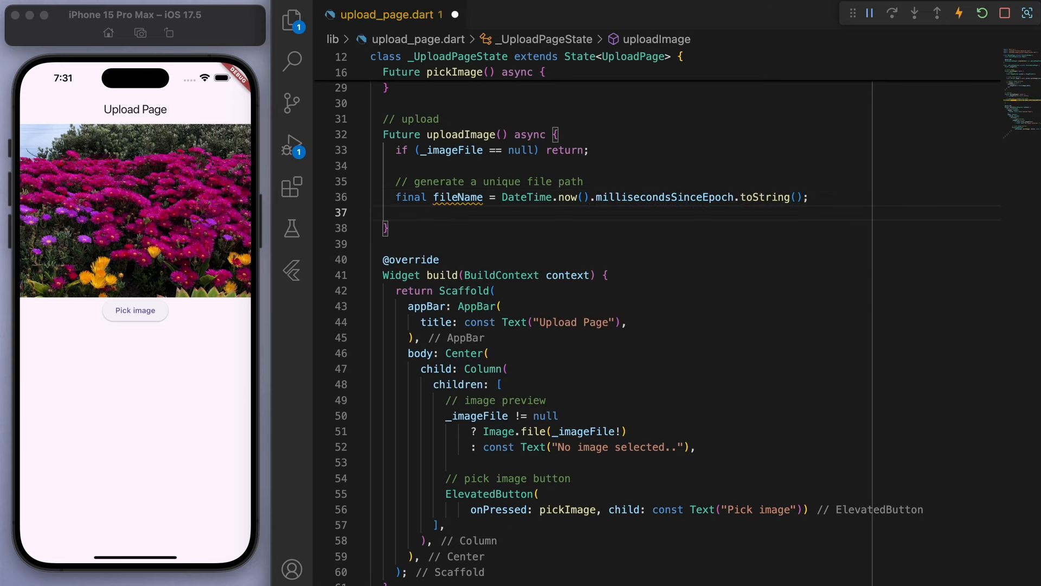
text(final path = 'upload')
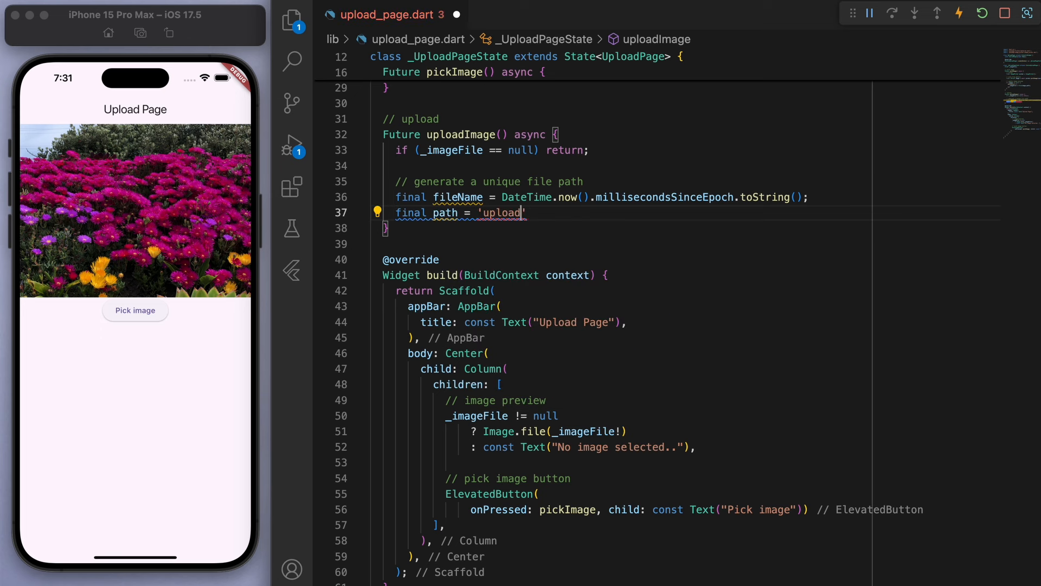
text(s/$fileName';)
text(// upload the image to supabase storage)
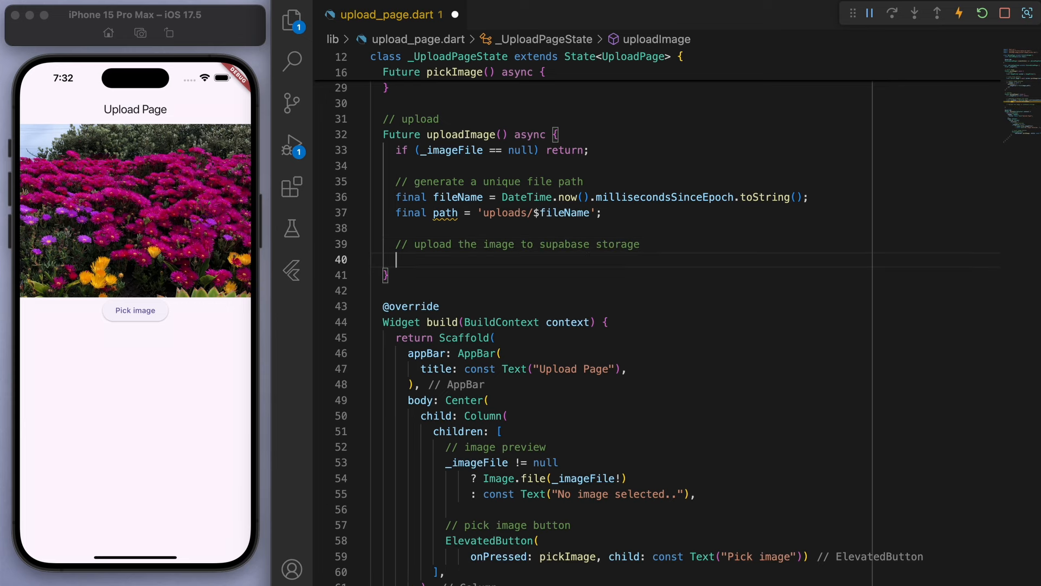
Step: Upload the picked file to that path via Supabase.instance.client.storage.from(...).upload
text(await Supabase.)
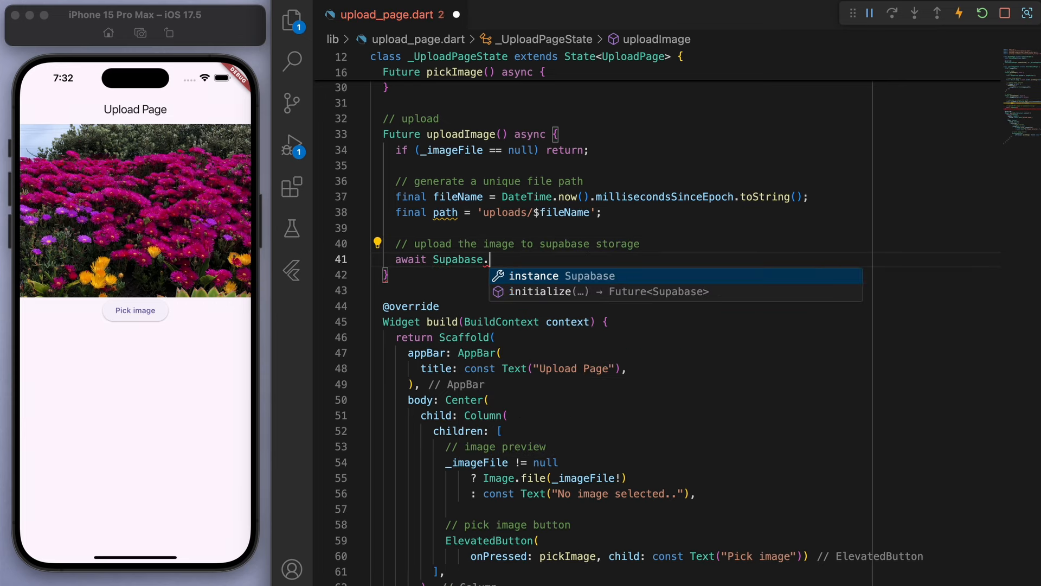
text(instance.client.storage)
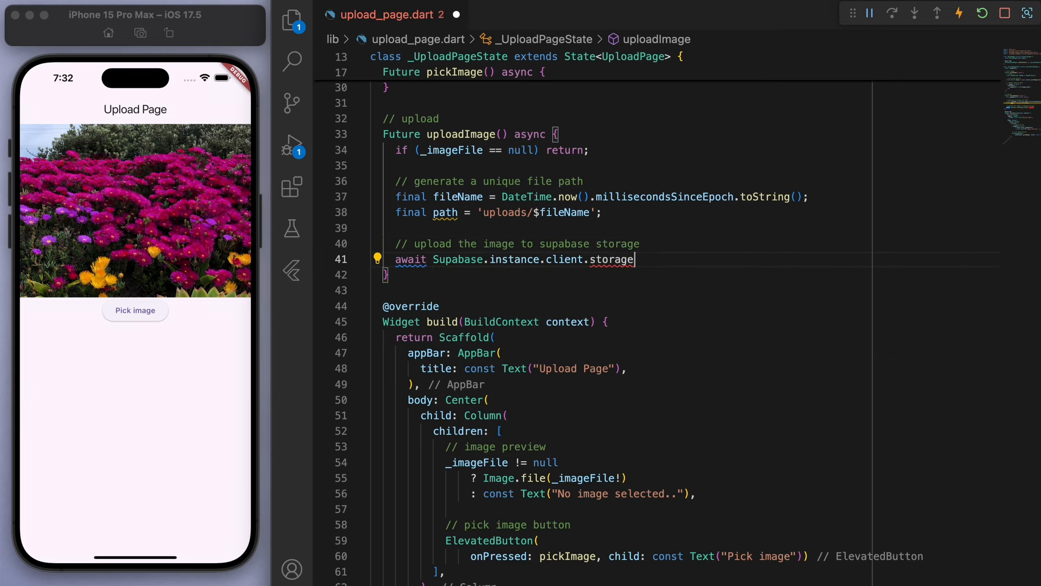
text(.from(id))
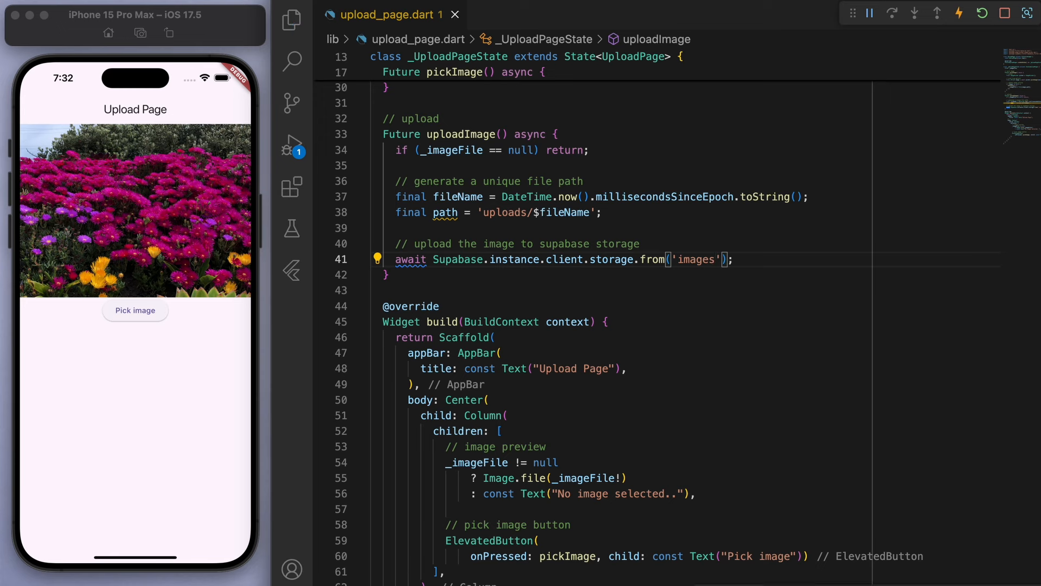
text(.upload(path, file))
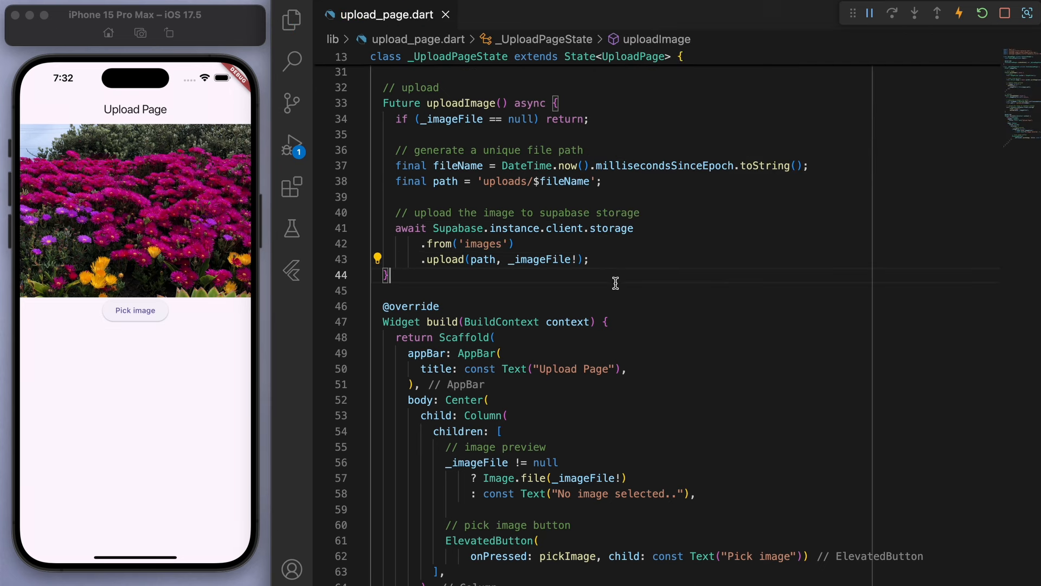
Step: Add a 'to this bucket' comment and chain a ScaffoldMessenger success SnackBar
key(enter)
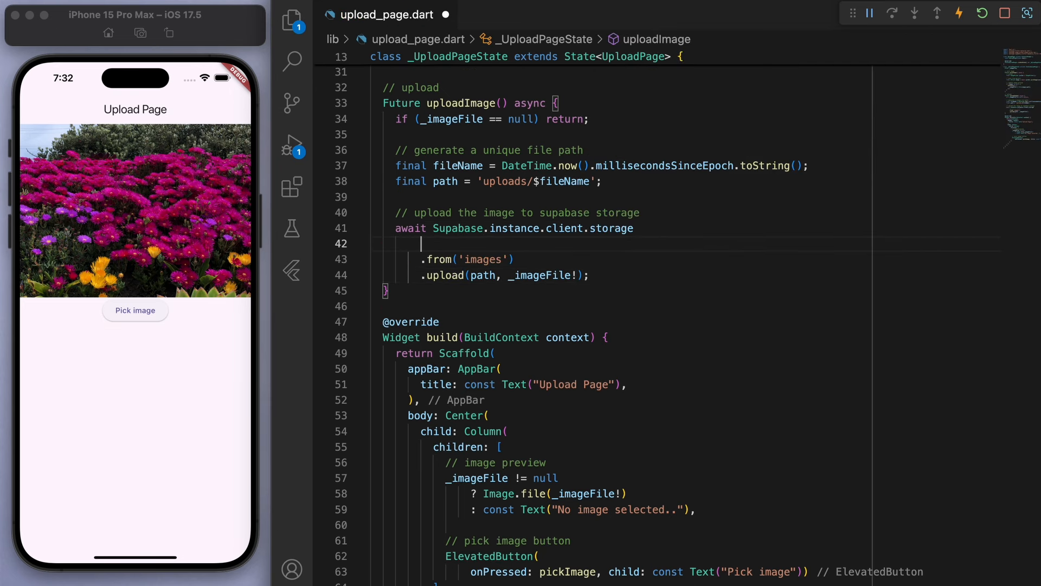
text(// to this bucket)
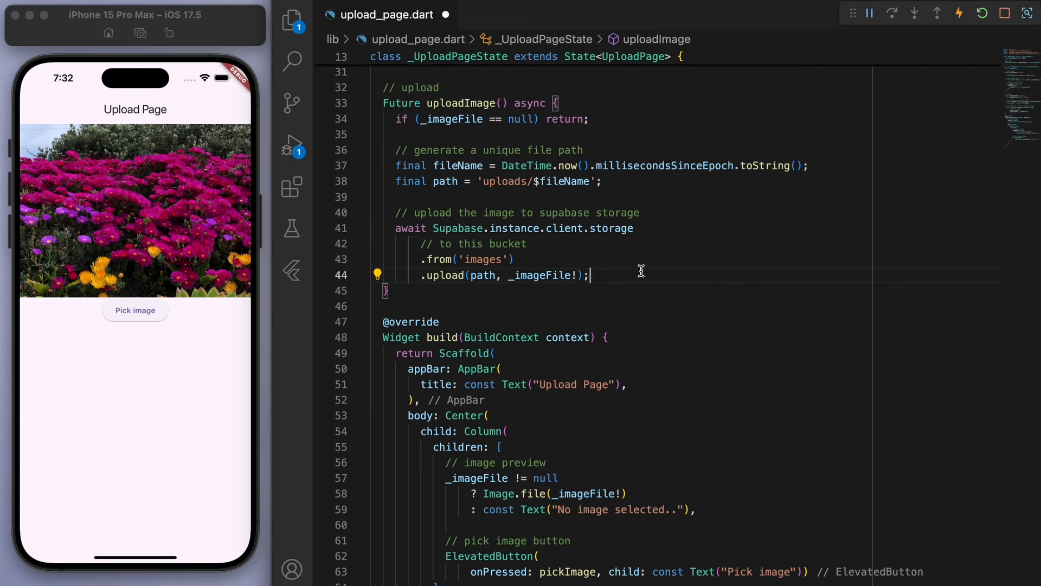
text(.then((value) =>)
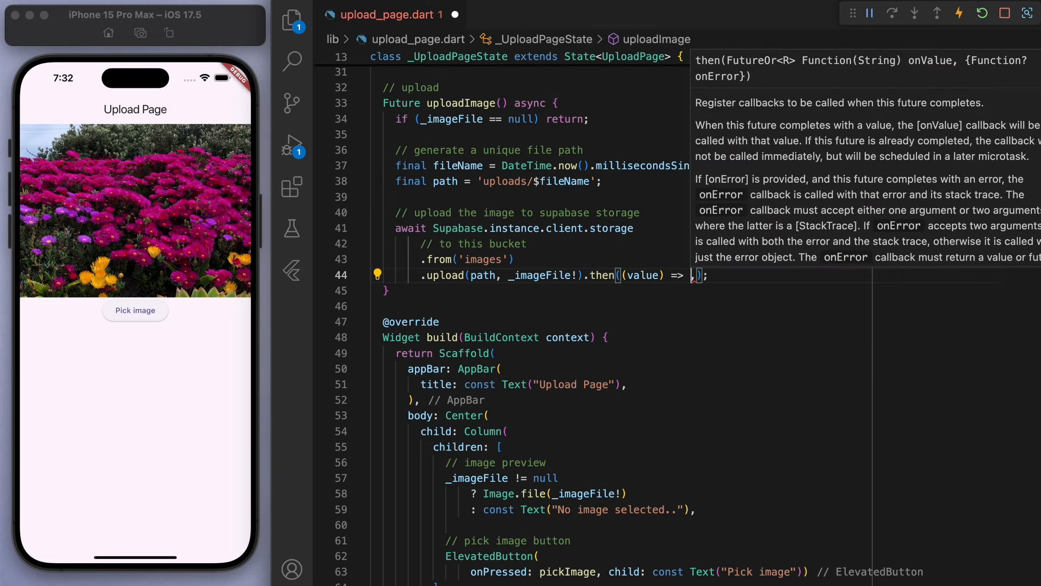
text(ScaffoldMessenger(child: child))
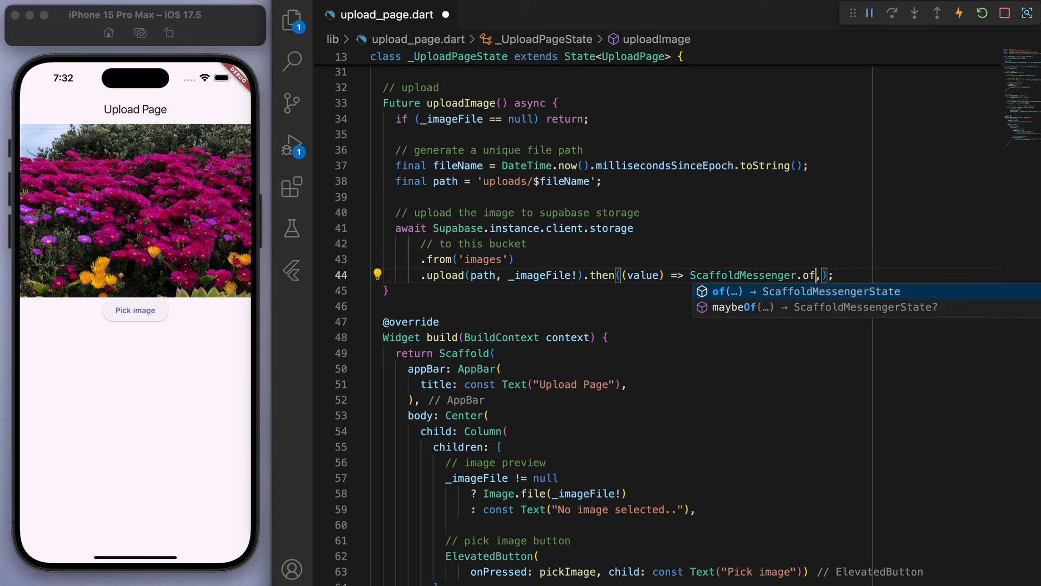
text((context).showSnackBar()
text(const SnackBar(content: Text("Image upload successful!"))),)
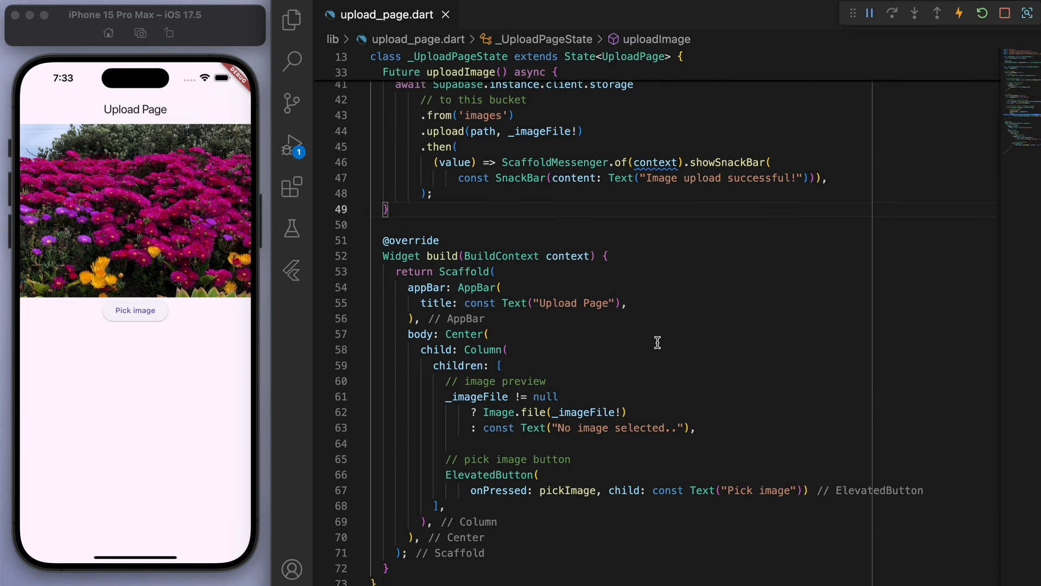
scroll(down, 3)
text(,)
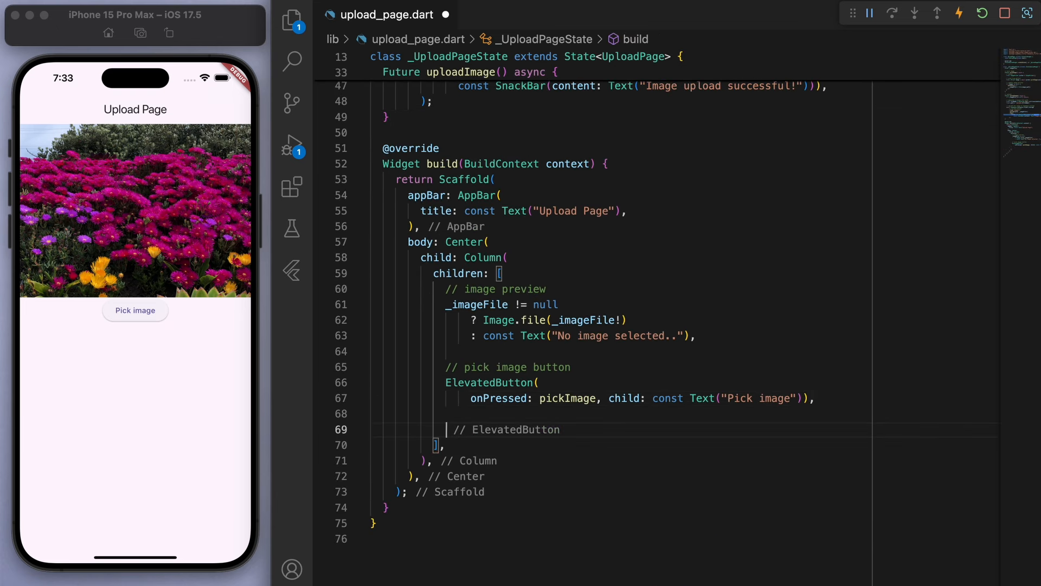
Step: Add an ElevatedButton labelled 'Upload' calling uploadImage beneath the pick image button
text(// upload button)
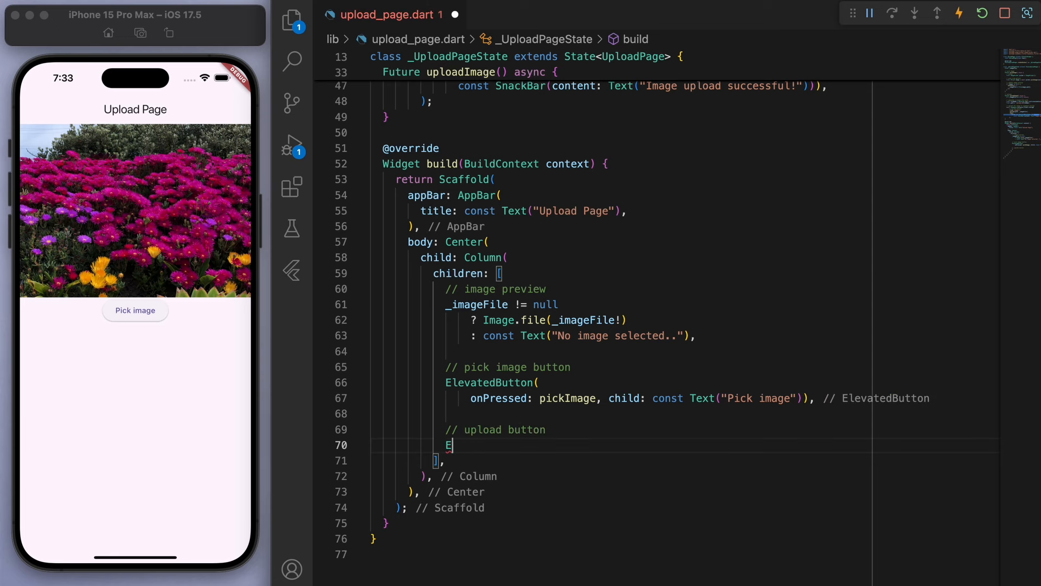
text(levatedButton(onPressed: uploadImage, child: child))
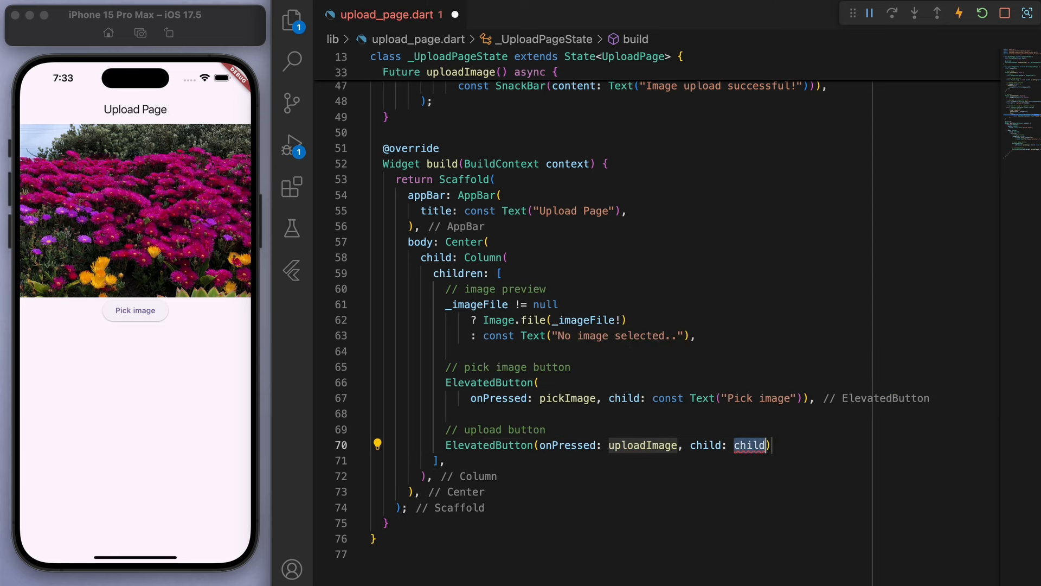
text(const Text("Upload"))
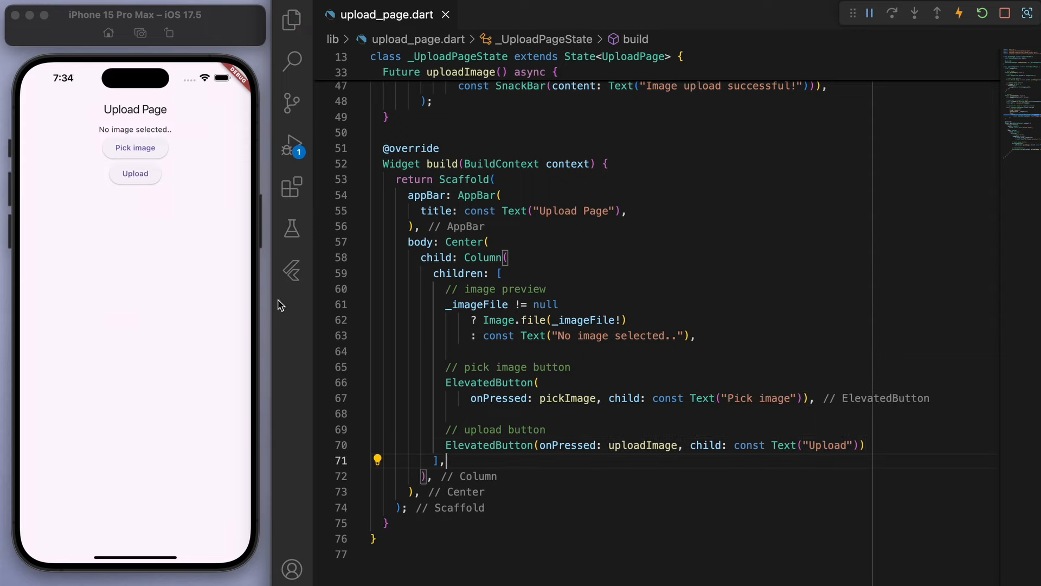
Step: Pick the pink flower photo in the simulator and tap Upload
click(135, 148)
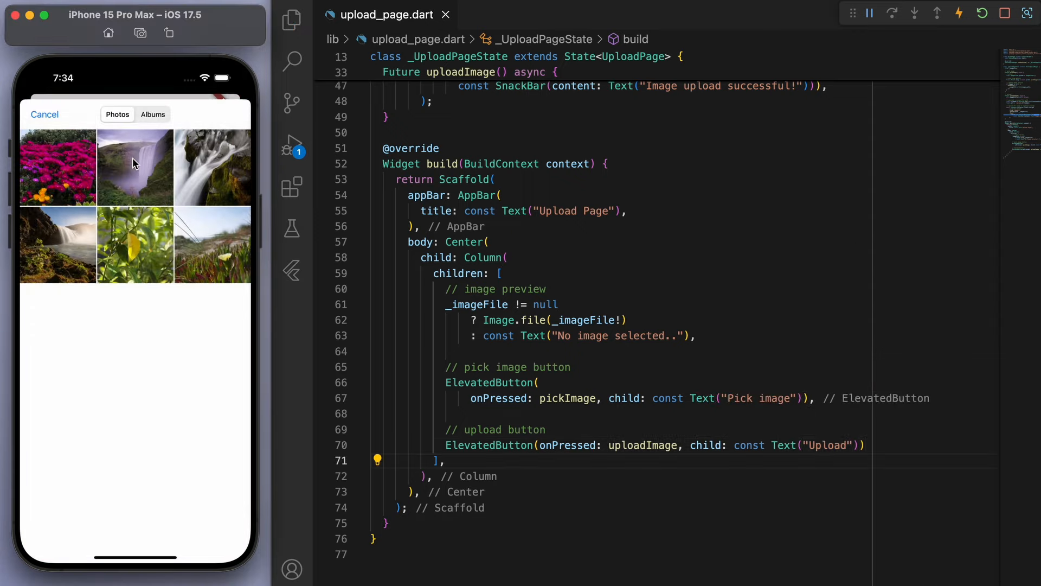
click(57, 167)
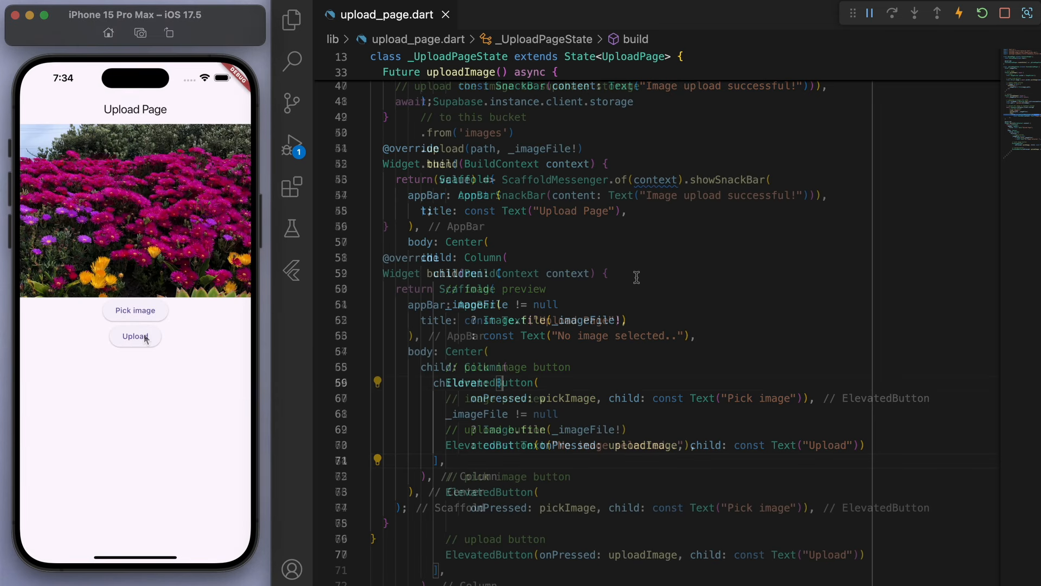
click(135, 336)
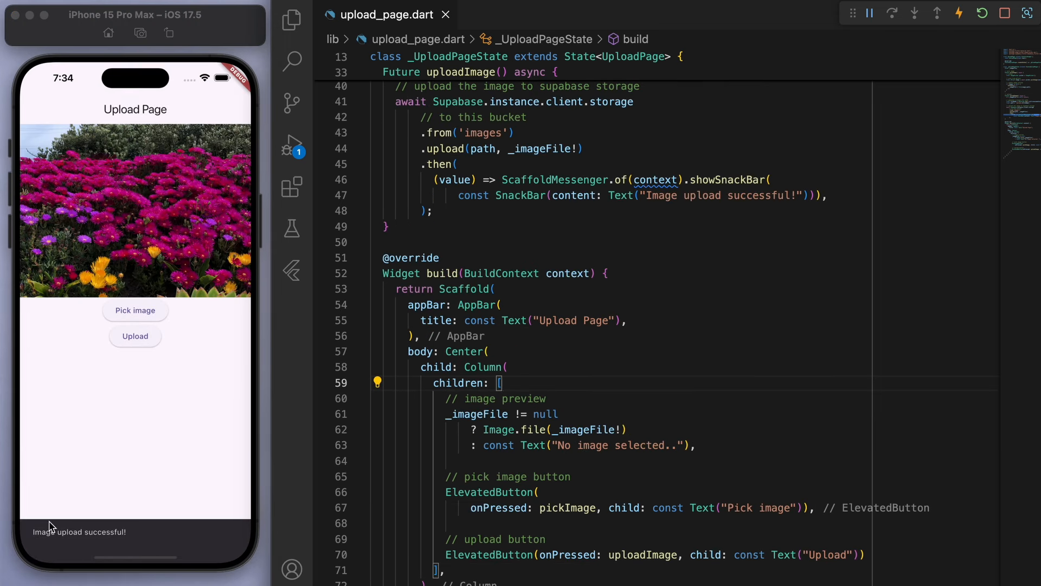
mouse_move(93, 536)
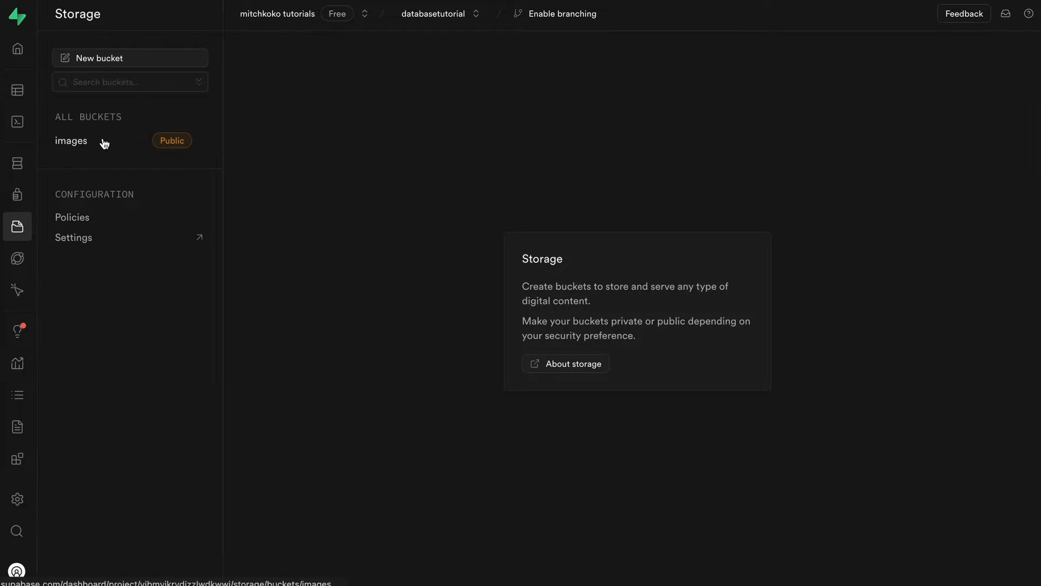
Step: Open the images bucket, view the uploaded flower file's details, and close its actions menu
click(71, 139)
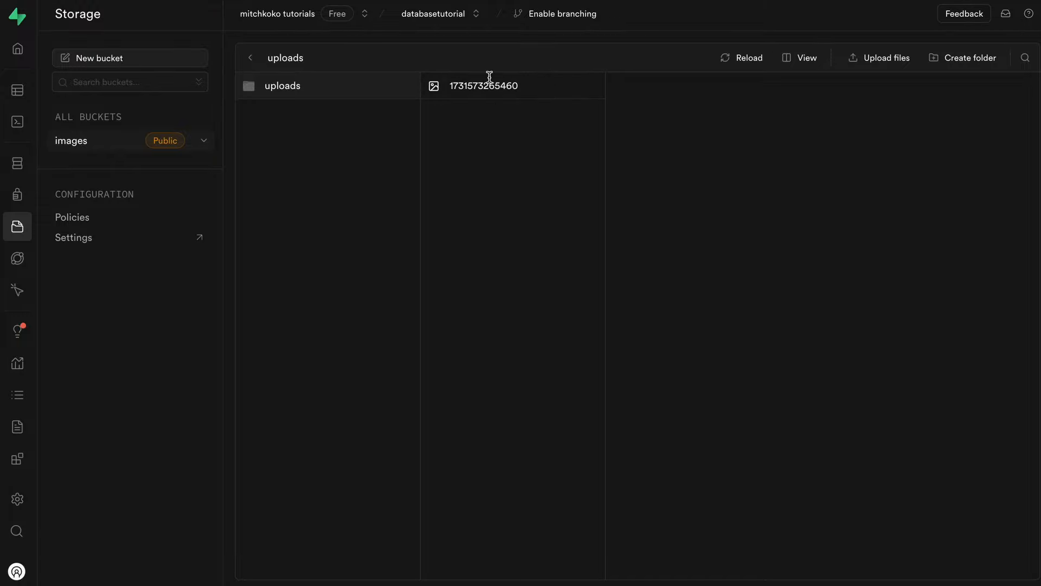
click(484, 86)
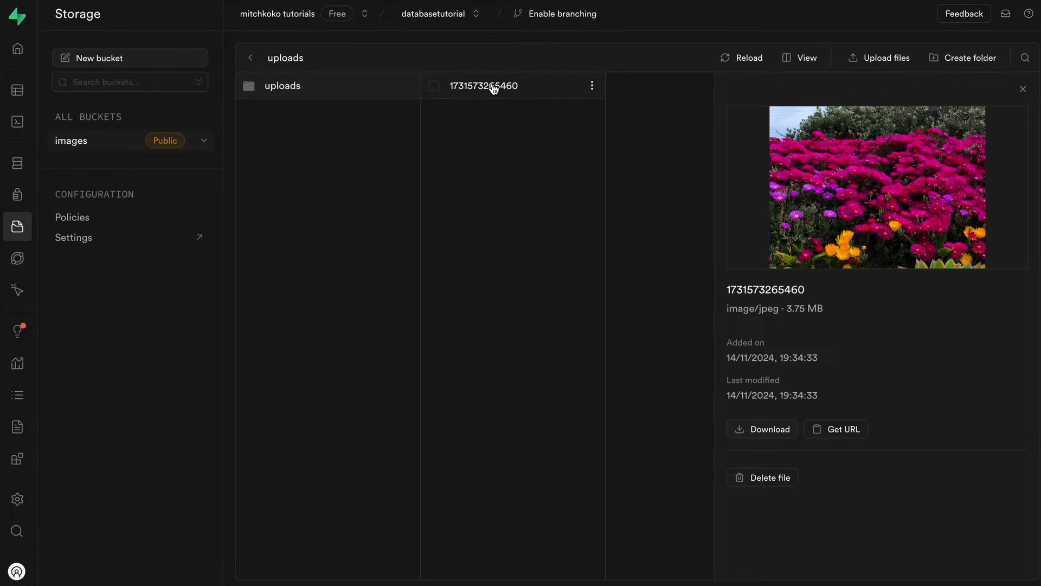
mouse_move(587, 97)
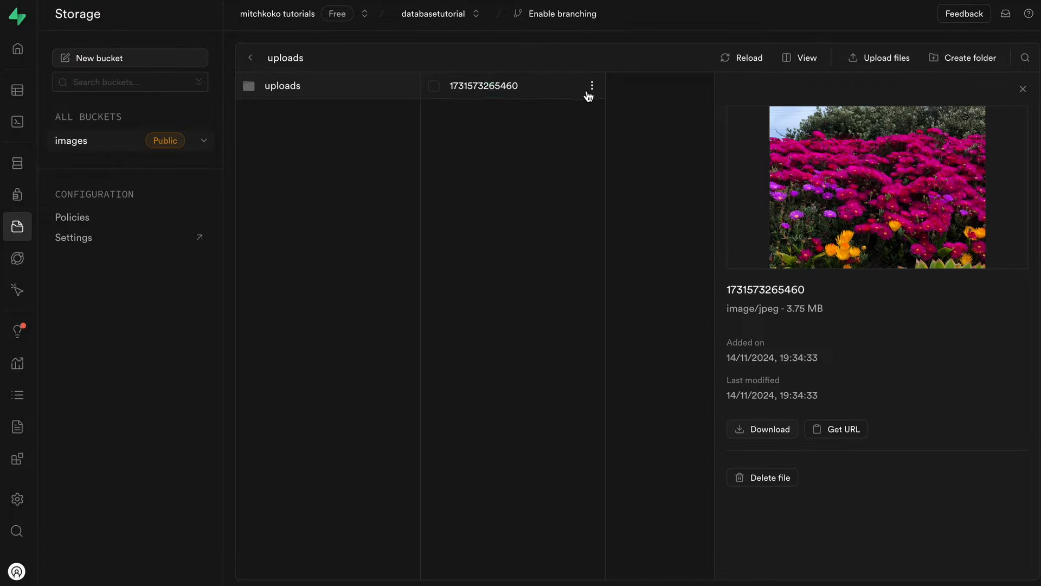
click(591, 85)
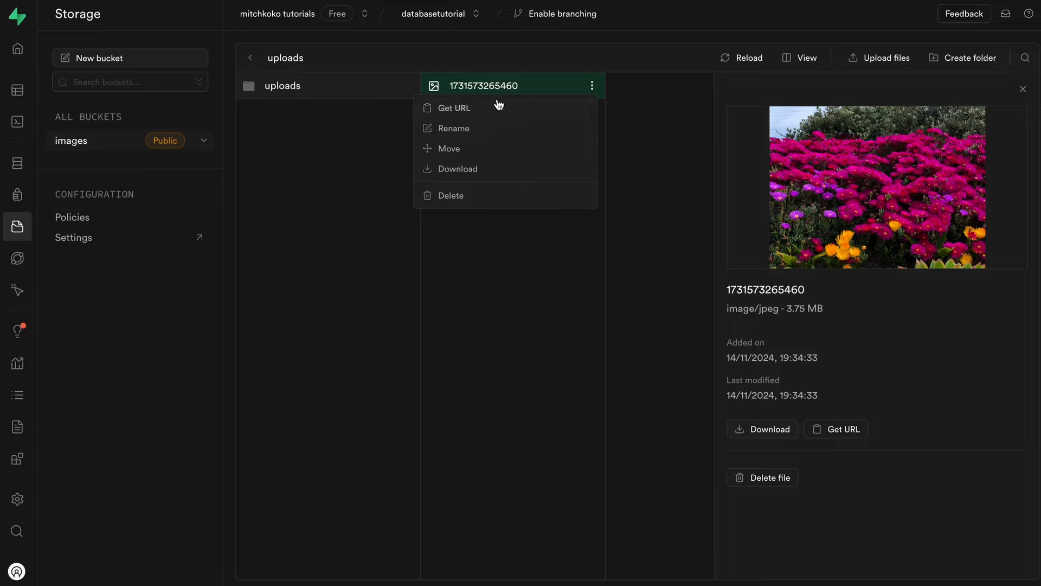
click(879, 272)
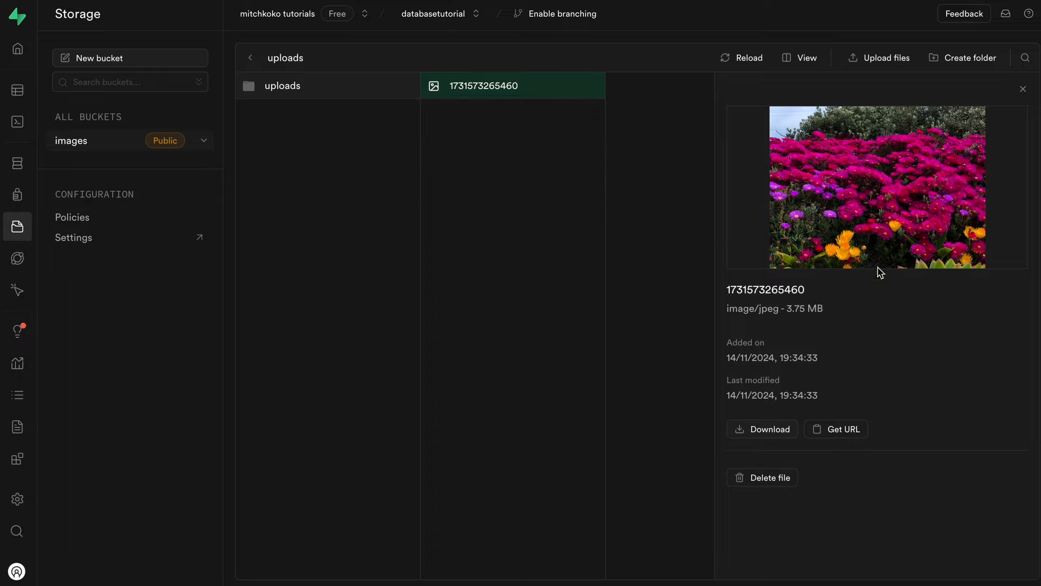